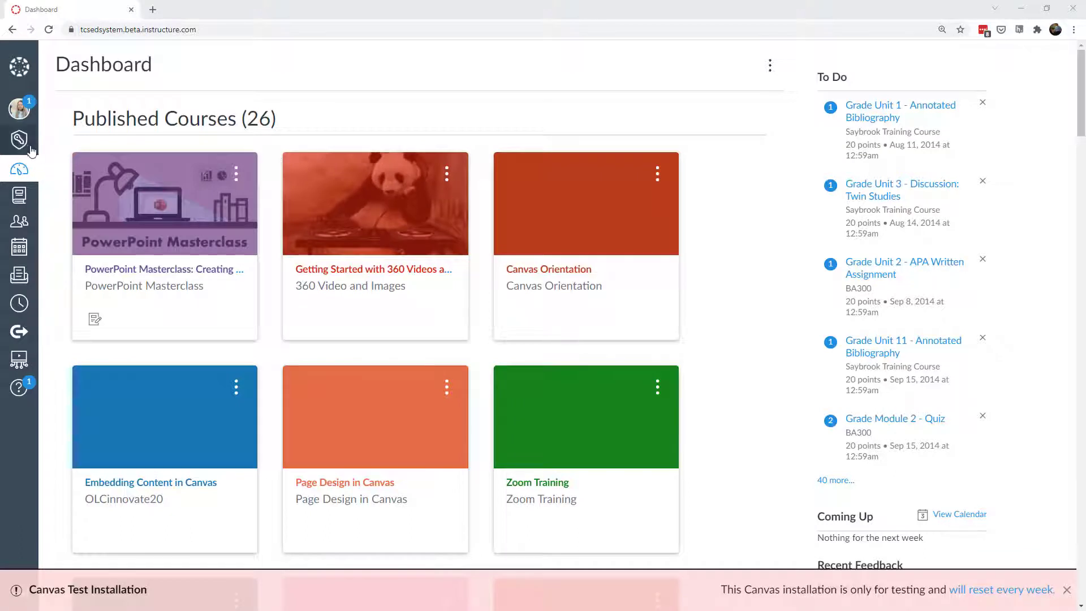
{"action": "mouse_move", "coordinate": [19, 140]}
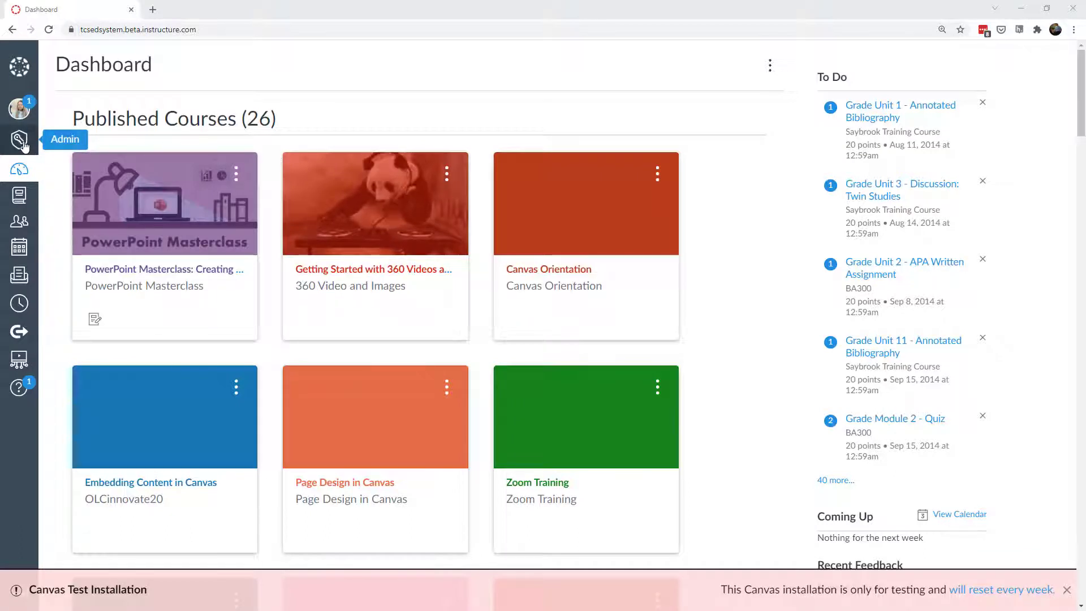
Open the TCS Education System admin account's course list from the Admin menu
{"action": "left_click", "coordinate": [19, 140]}
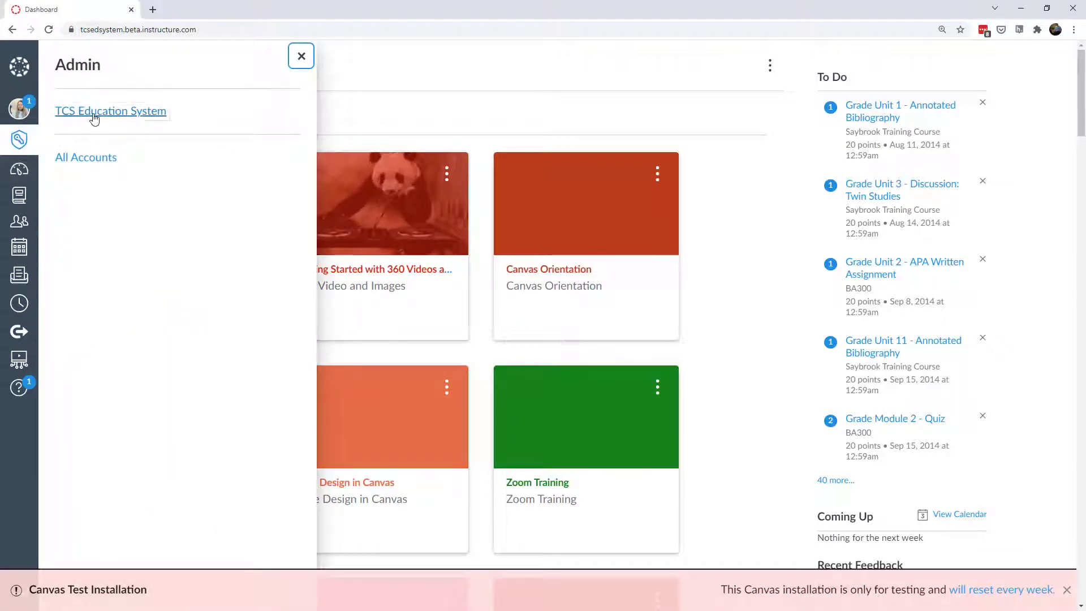
{"action": "left_click", "coordinate": [110, 110]}
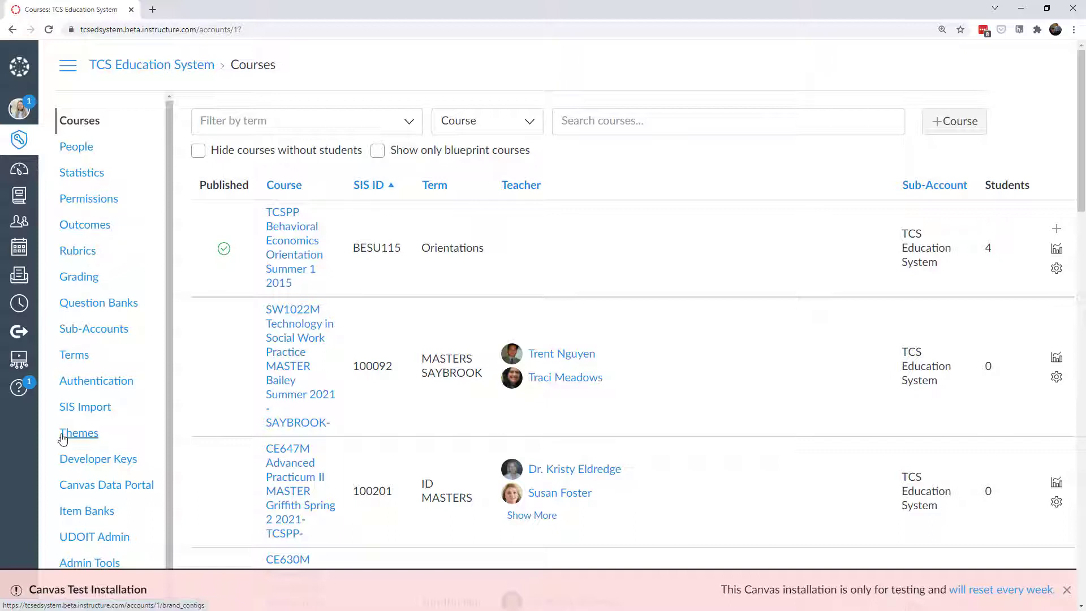
{"action": "mouse_move", "coordinate": [79, 432]}
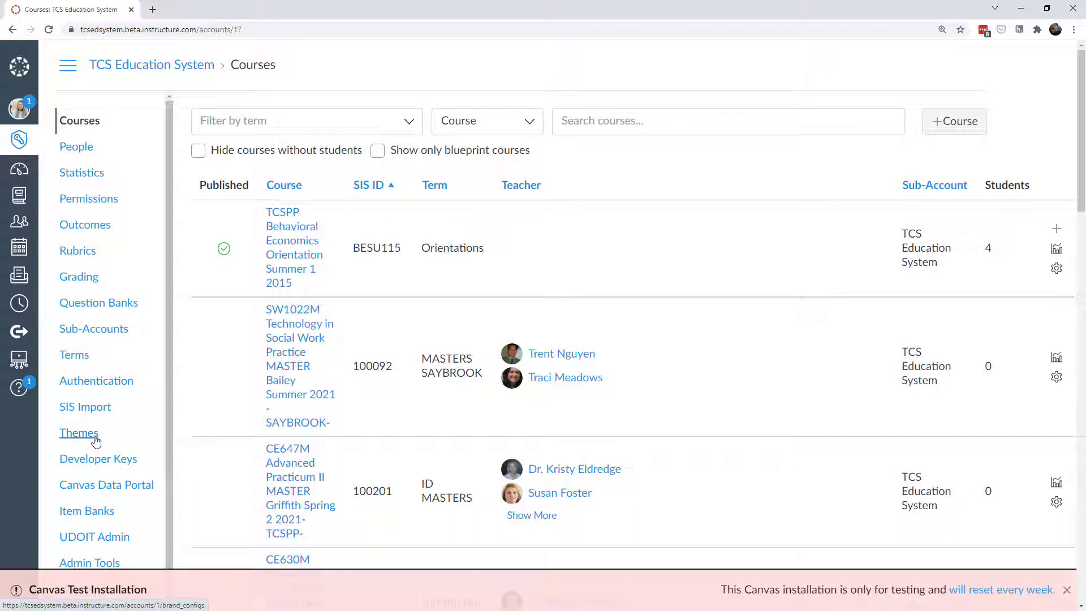
Go to the account's Themes page and open the TCS theme in the Theme Editor
{"action": "left_click", "coordinate": [78, 432]}
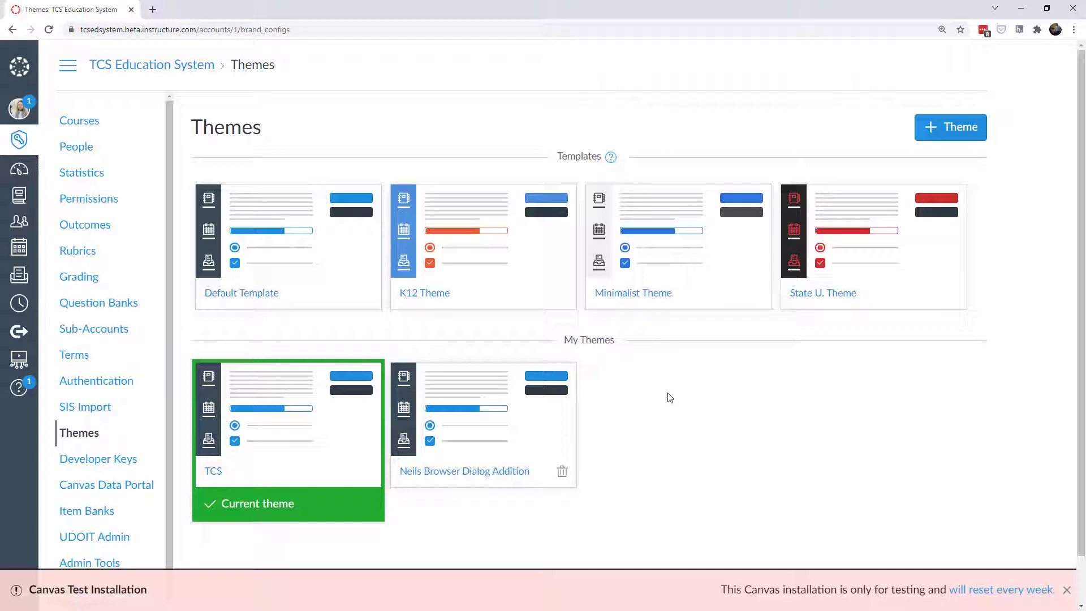
{"action": "mouse_move", "coordinate": [288, 408]}
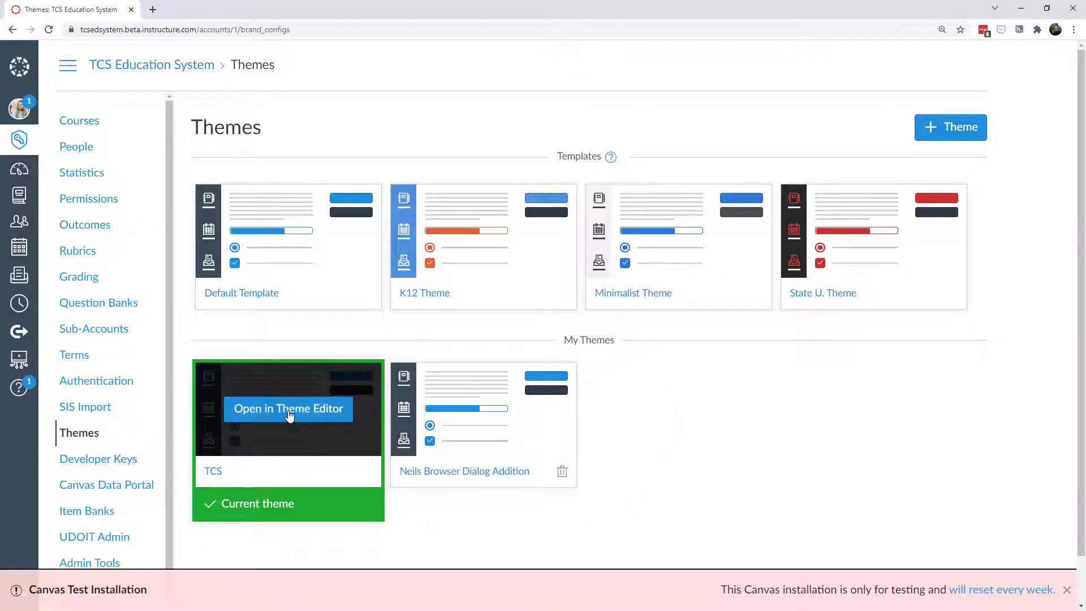
{"action": "left_click", "coordinate": [289, 408]}
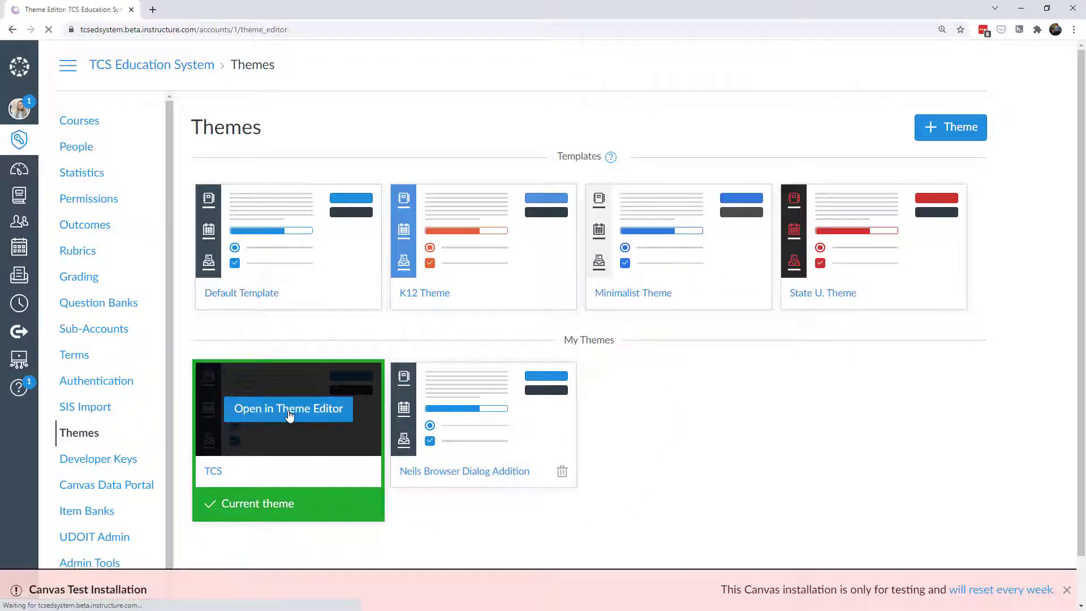
{"action": "left_click", "coordinate": [288, 408]}
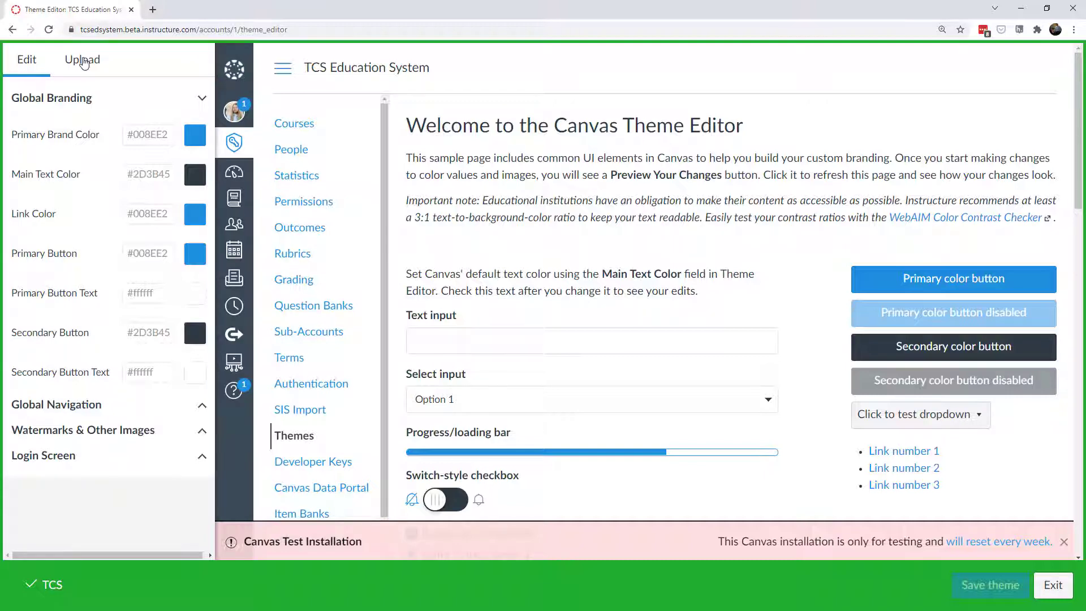
Show the theme's Upload options with its attached CSS and JavaScript files
{"action": "left_click", "coordinate": [82, 60]}
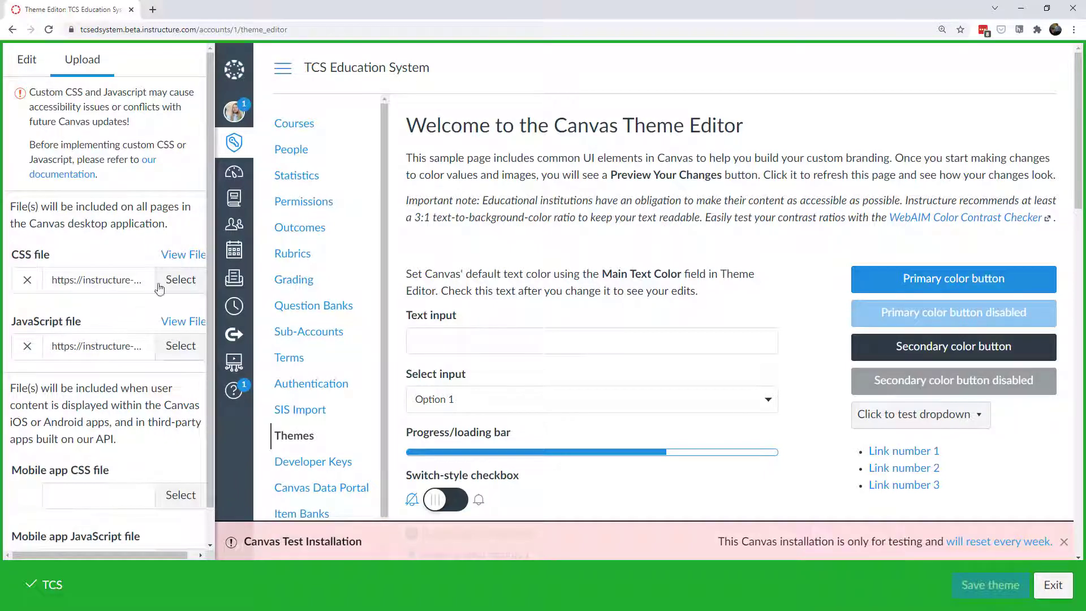
View the theme's attached CSS file in a new tab and look through its rules
{"action": "left_click", "coordinate": [183, 255]}
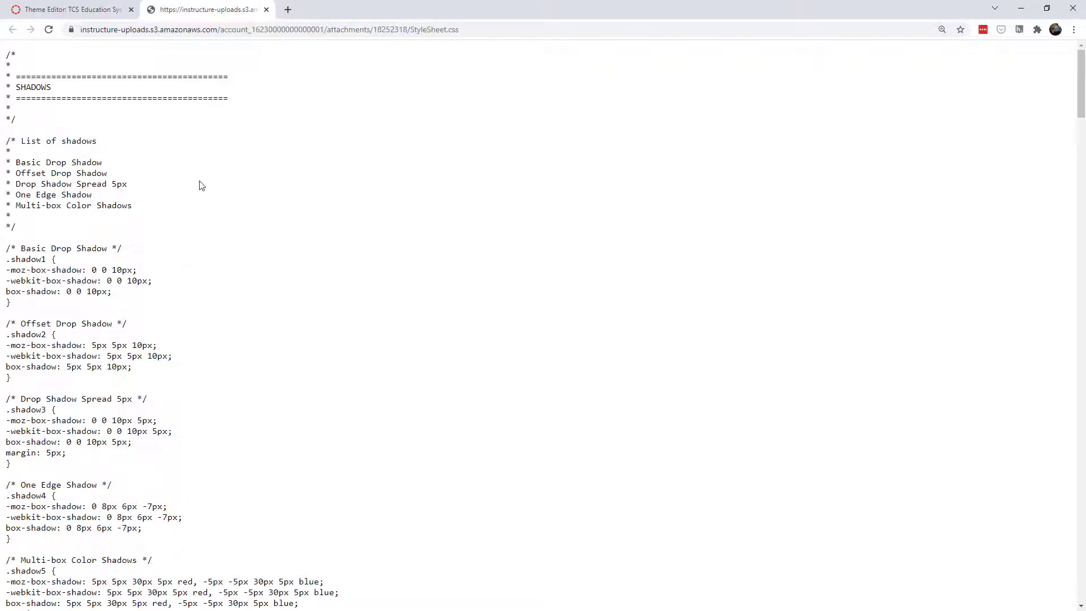
{"action": "scroll", "scroll_direction": "down", "scroll_amount": 3}
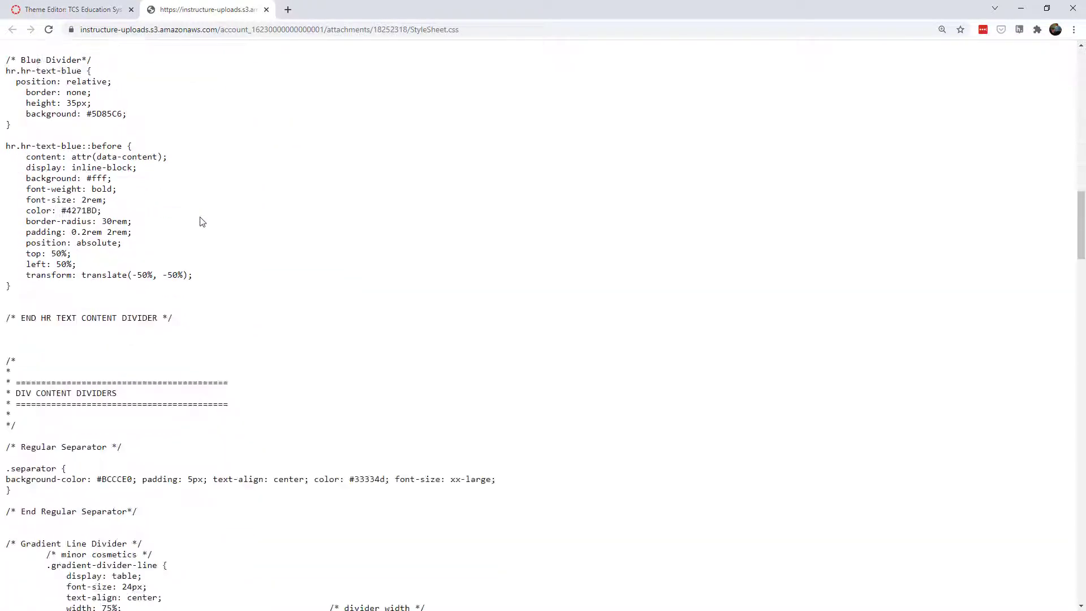
{"action": "scroll", "scroll_direction": "down", "scroll_amount": 3}
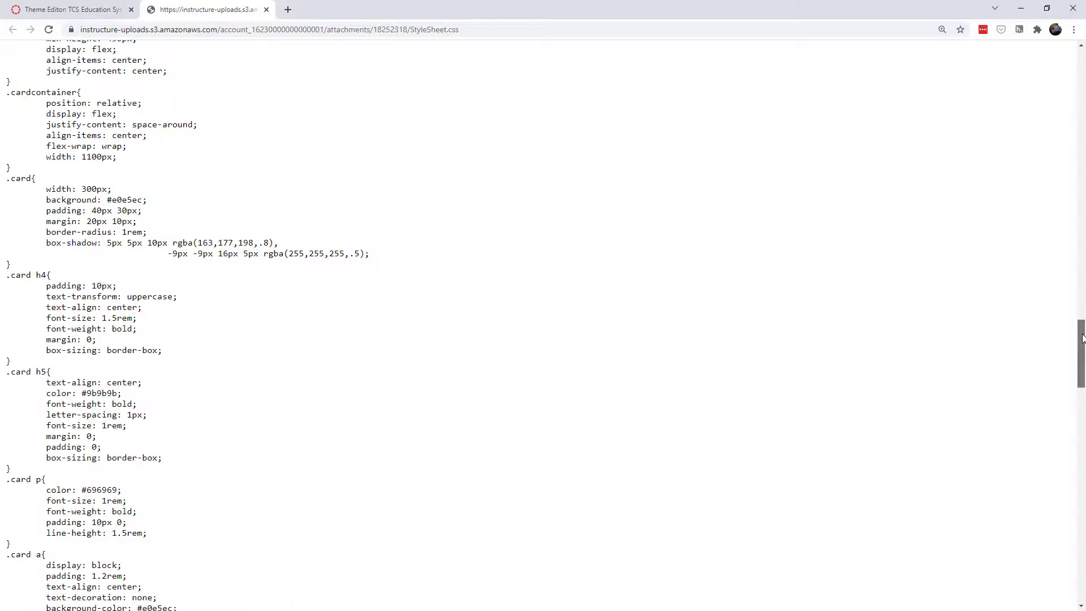
Save the theme's CSS file link into Downloads as StyleSheet
{"action": "left_click", "coordinate": [69, 10]}
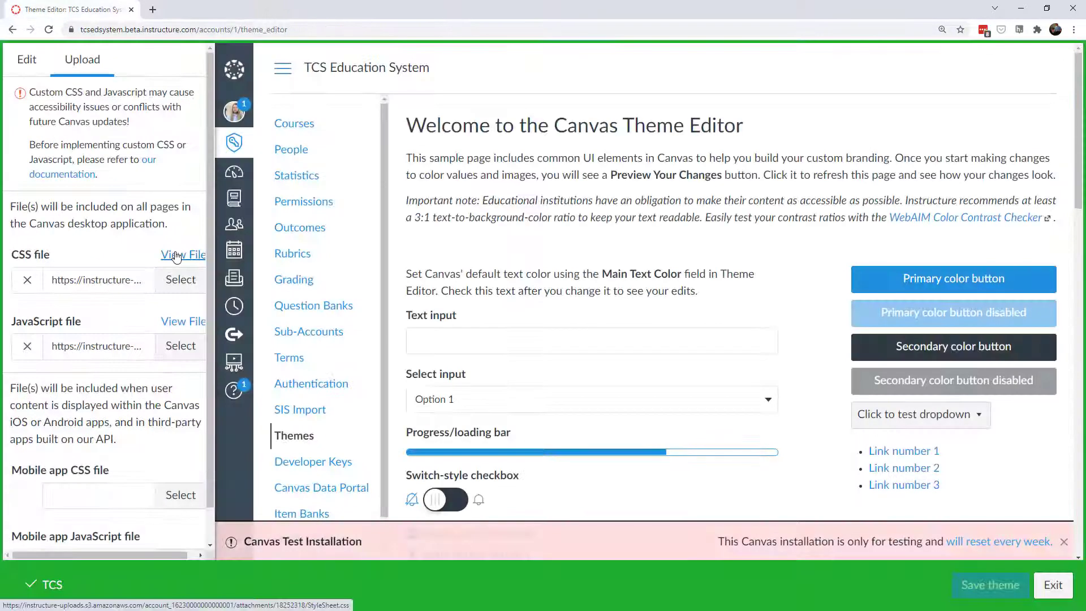
{"action": "right_click", "coordinate": [182, 255]}
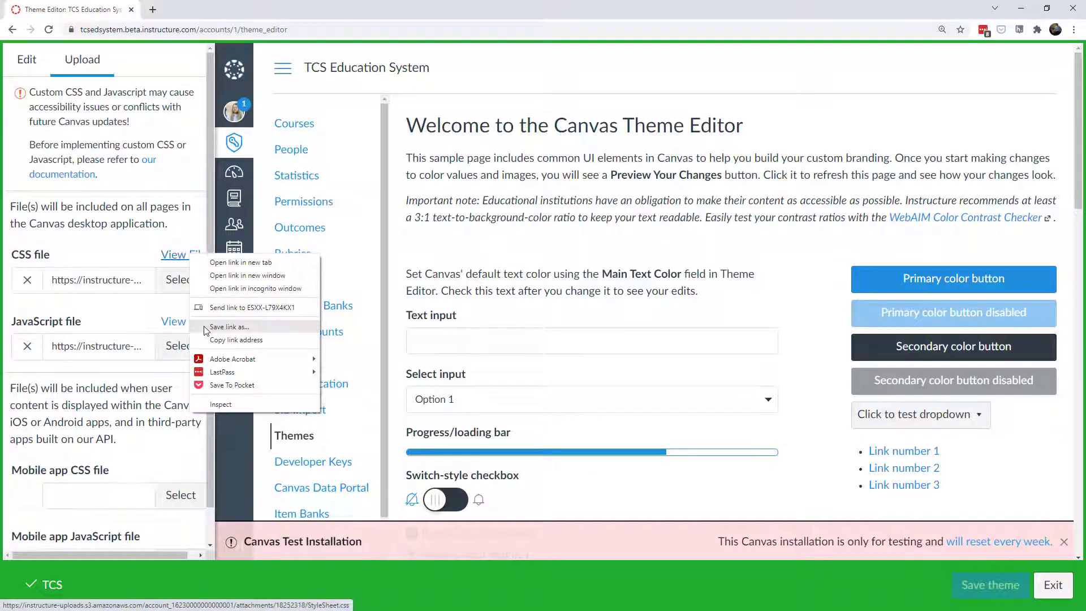
{"action": "left_click", "coordinate": [229, 326]}
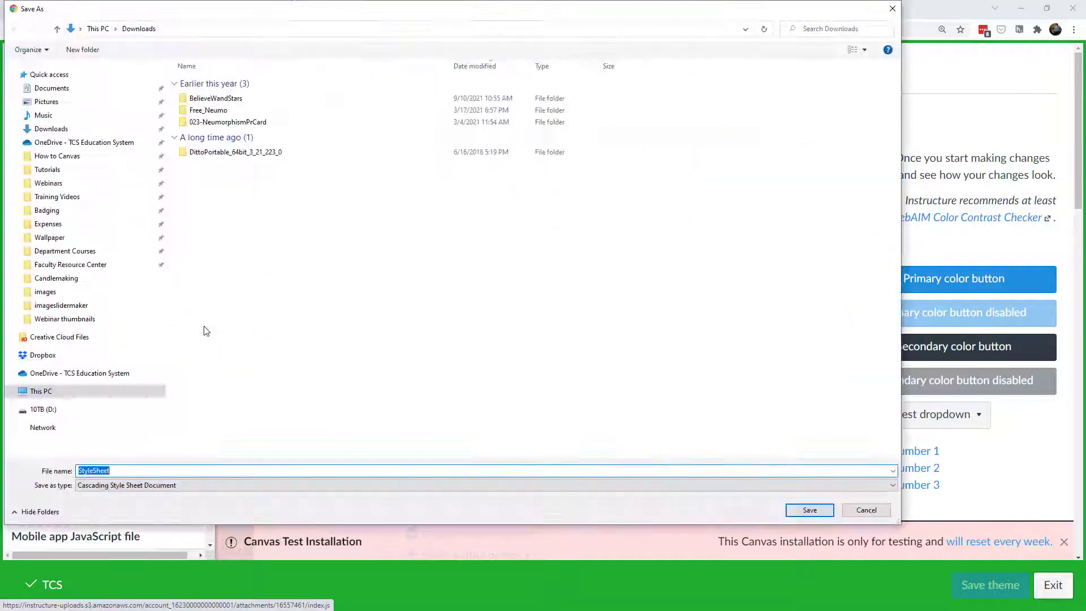
{"action": "left_click", "coordinate": [808, 510]}
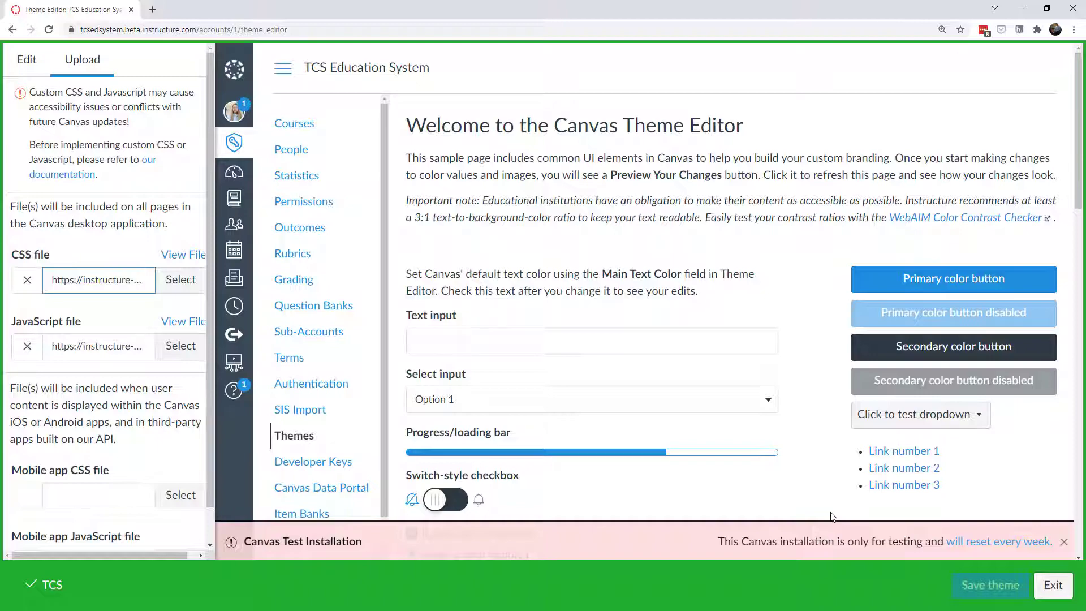
{"action": "mouse_move", "coordinate": [904, 452]}
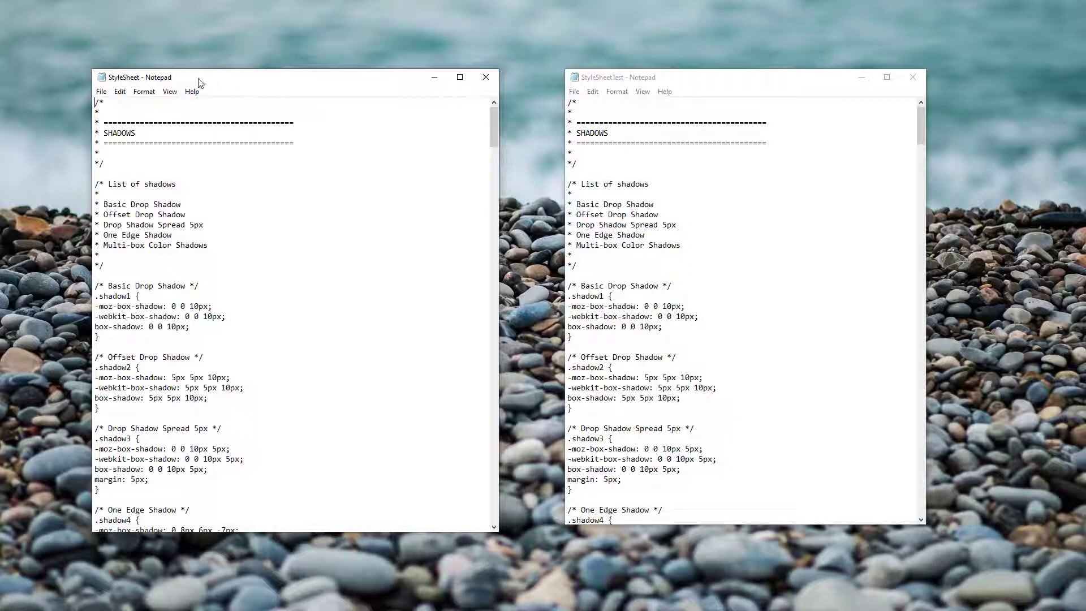
{"action": "mouse_move", "coordinate": [131, 87]}
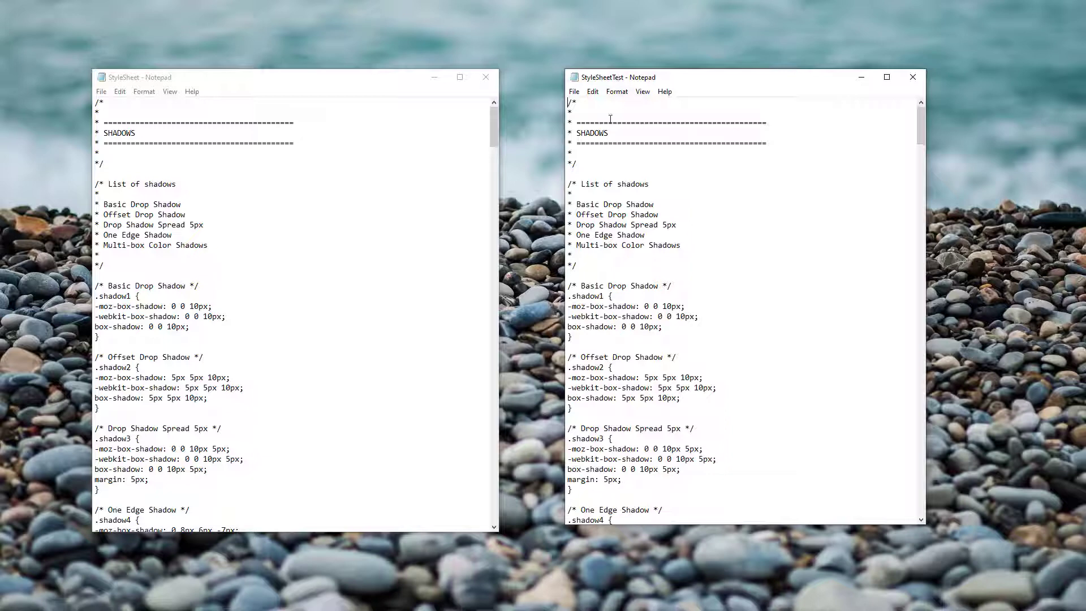
{"action": "mouse_move", "coordinate": [750, 273]}
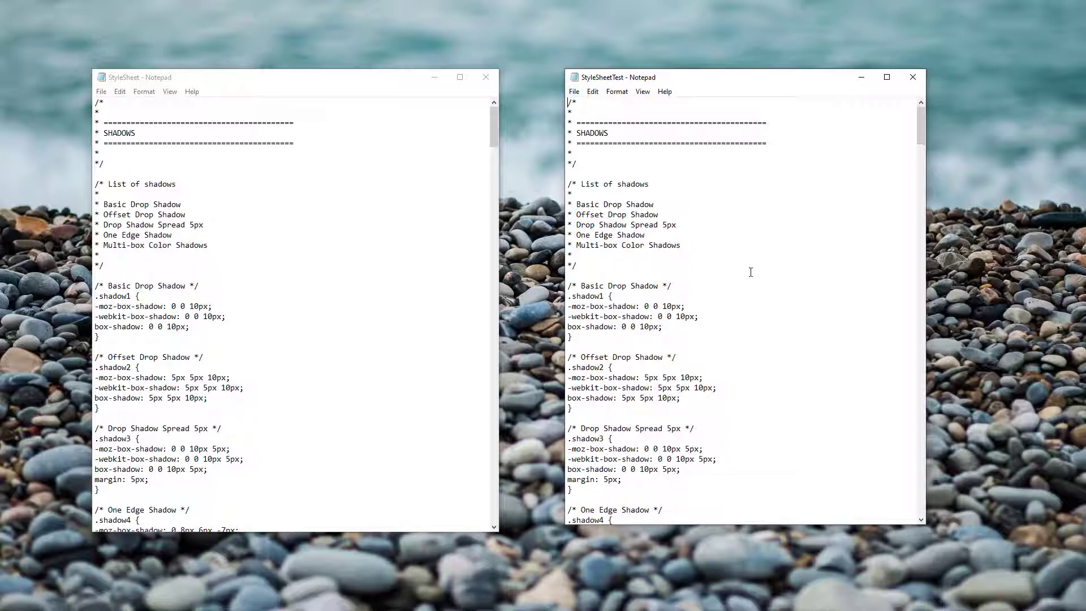
{"action": "mouse_move", "coordinate": [182, 229]}
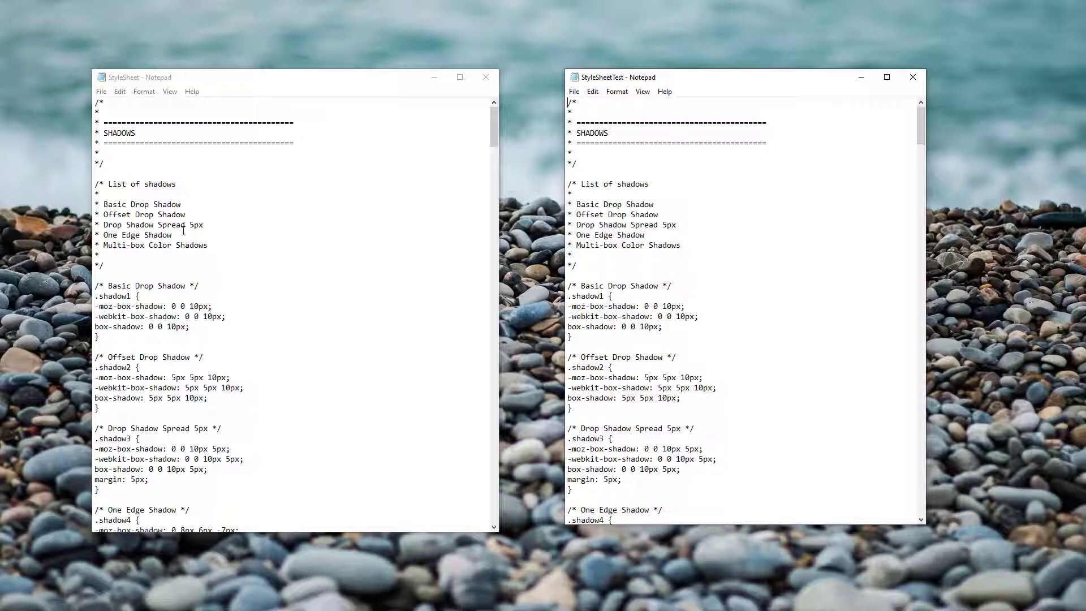
{"action": "mouse_move", "coordinate": [698, 276]}
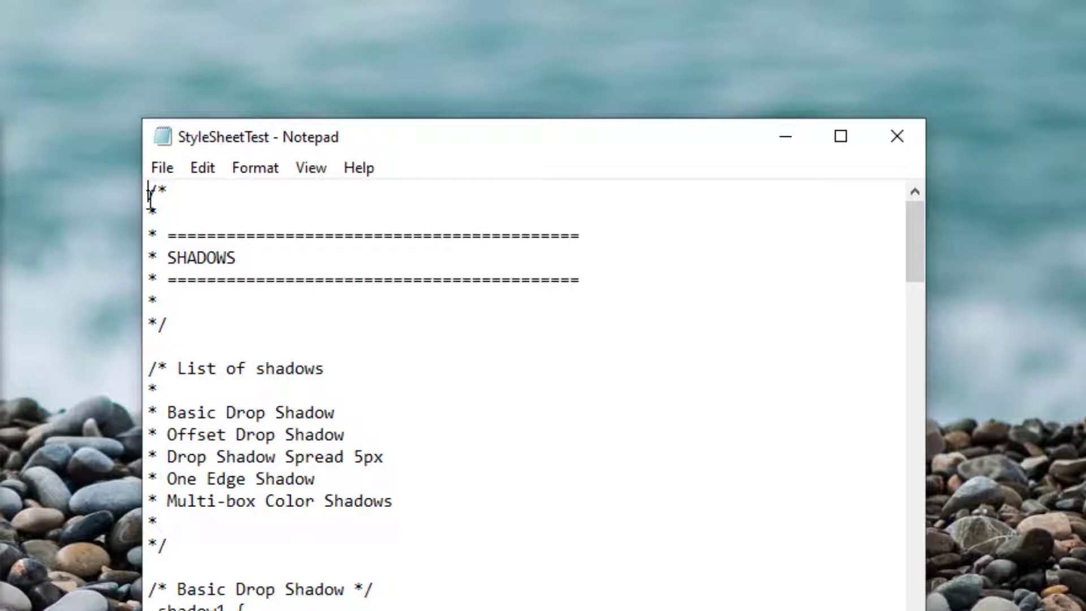
{"action": "left_click_drag", "start_coordinate": [147, 189], "coordinate": [169, 324]}
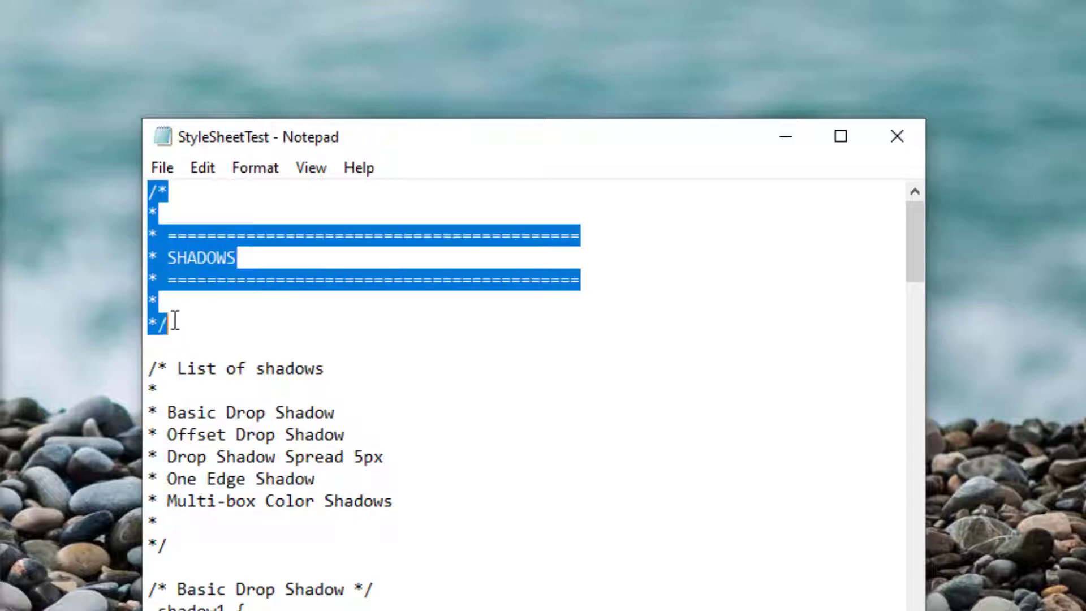
{"action": "left_click", "coordinate": [167, 199]}
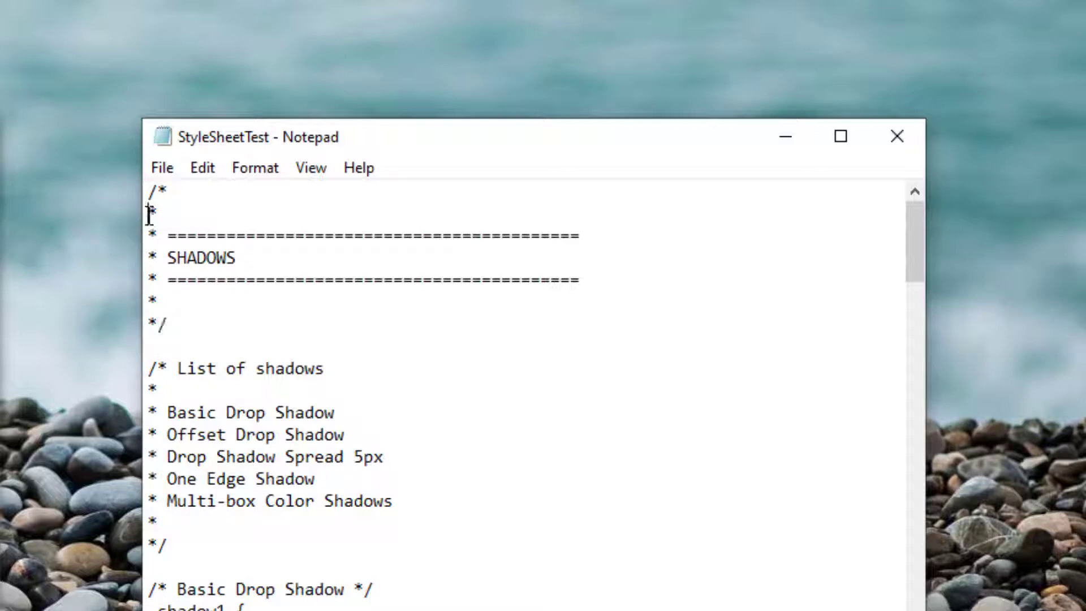
{"action": "left_click_drag", "start_coordinate": [152, 212], "coordinate": [167, 301]}
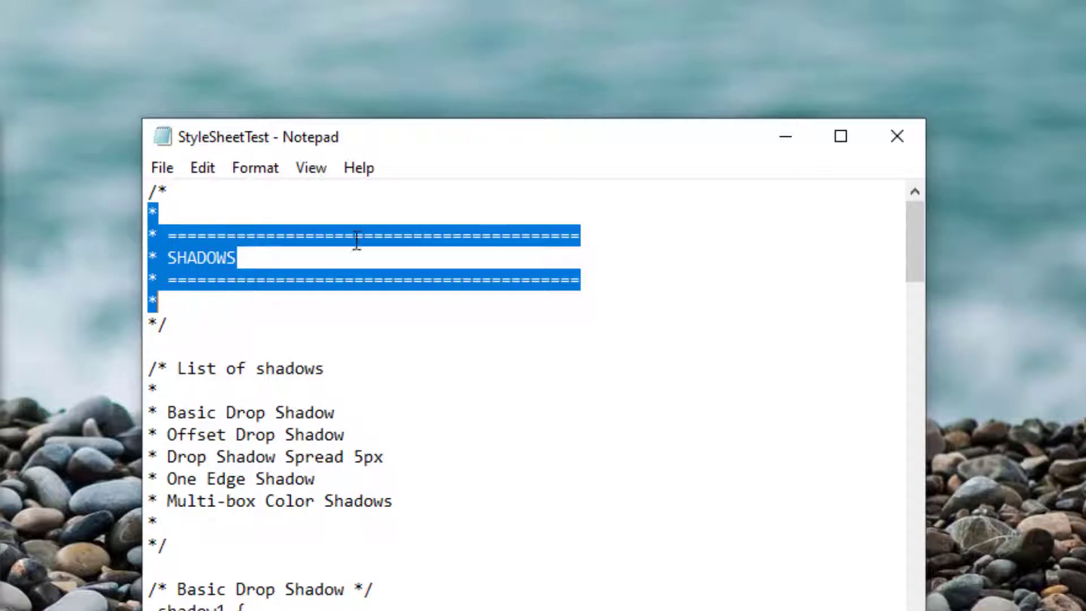
{"action": "mouse_move", "coordinate": [146, 367]}
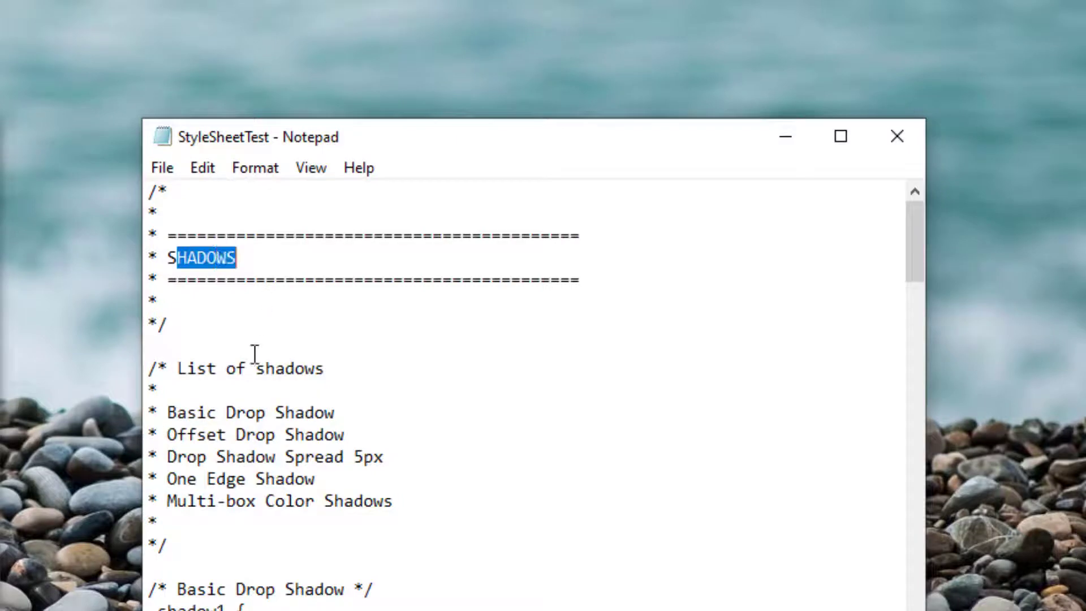
{"action": "mouse_move", "coordinate": [169, 412]}
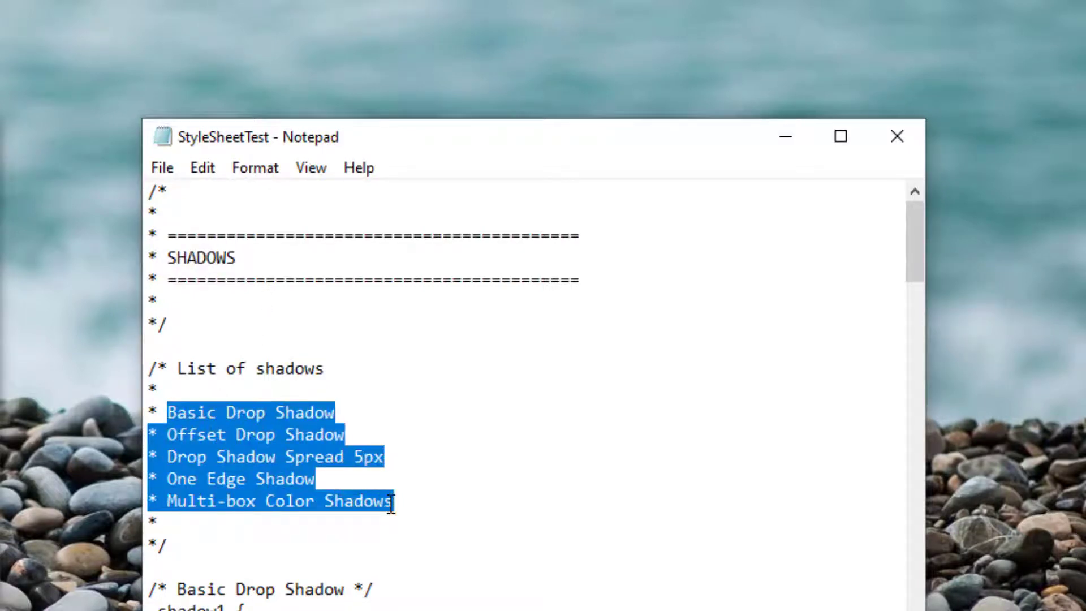
{"action": "left_click", "coordinate": [218, 412]}
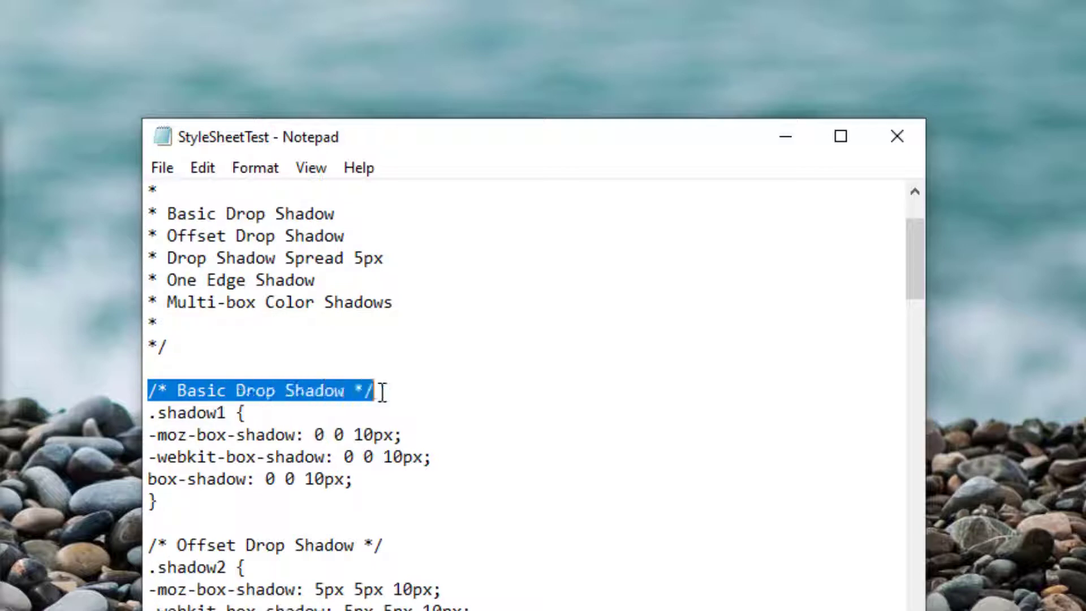
{"action": "mouse_move", "coordinate": [276, 399]}
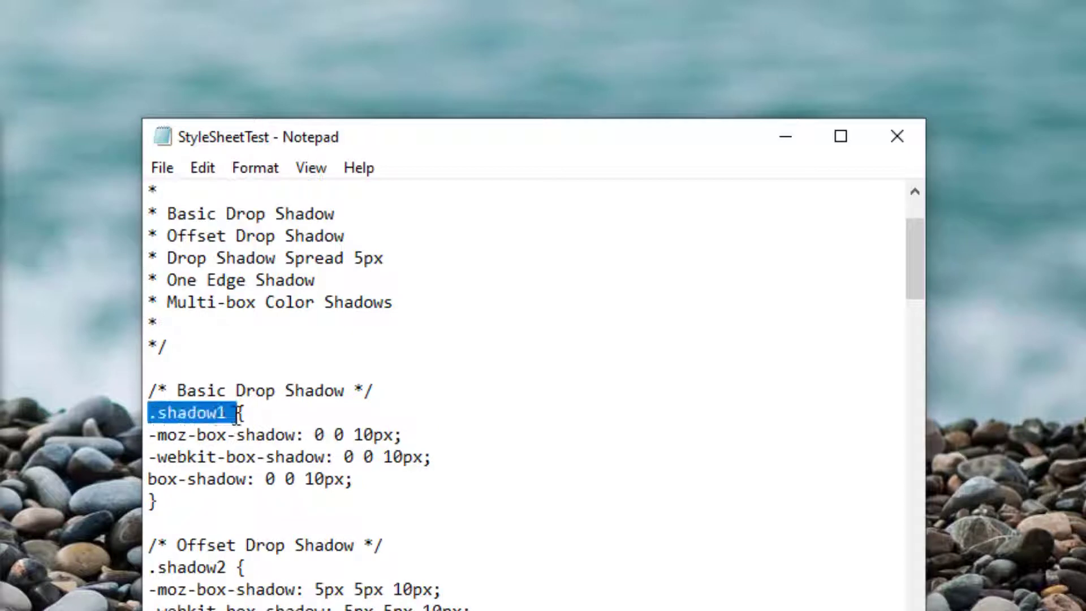
{"action": "left_click_drag", "start_coordinate": [235, 412], "coordinate": [156, 502]}
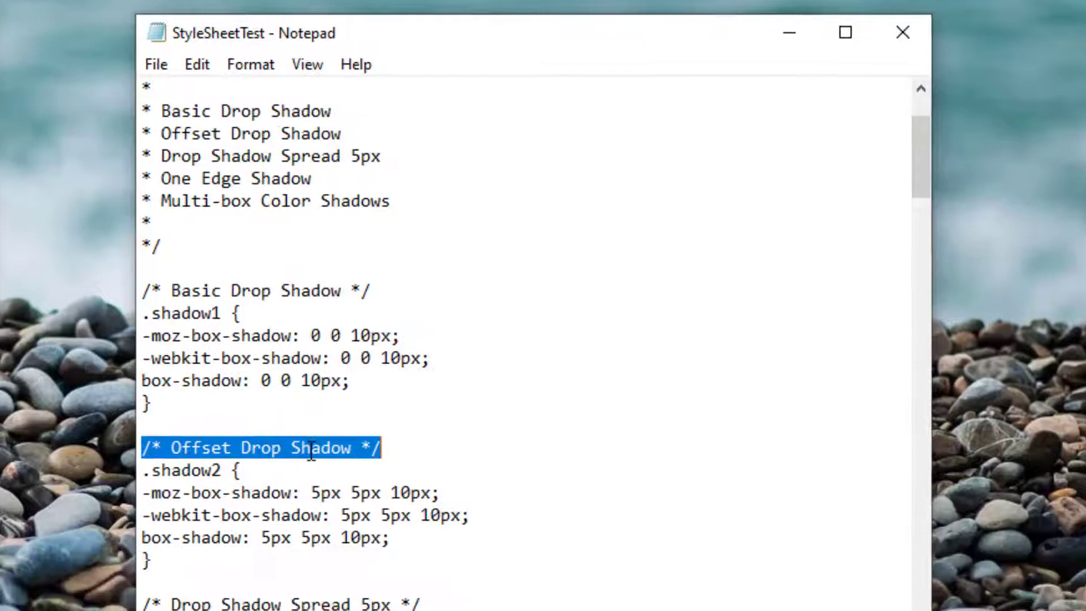
{"action": "scroll", "scroll_direction": "down", "scroll_amount": 3}
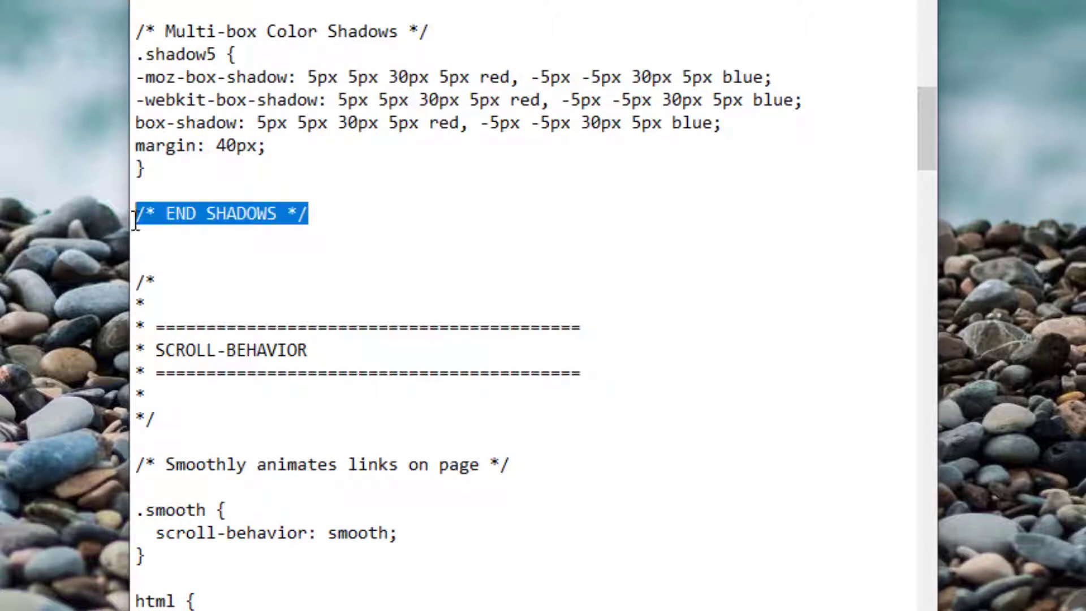
{"action": "scroll", "scroll_direction": "down", "scroll_amount": 3}
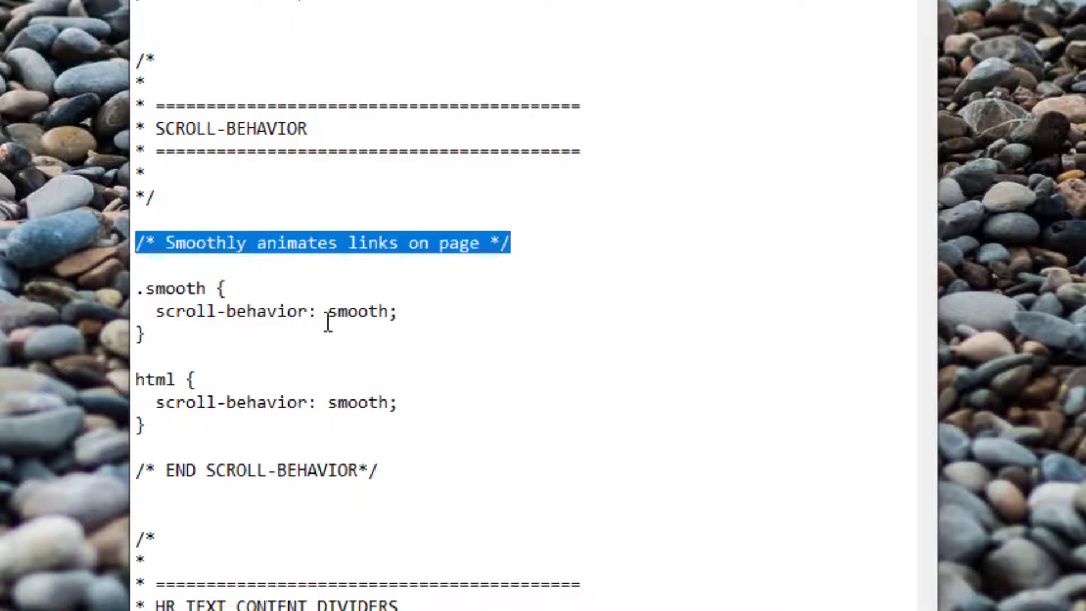
{"action": "scroll", "scroll_direction": "down", "scroll_amount": 3}
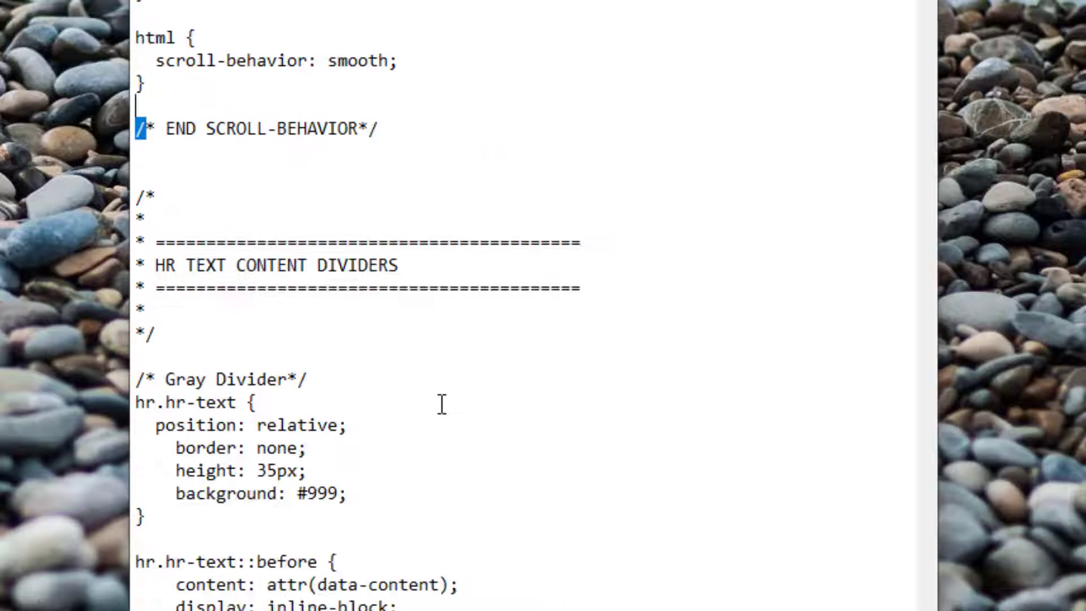
{"action": "scroll", "scroll_direction": "down", "scroll_amount": 3}
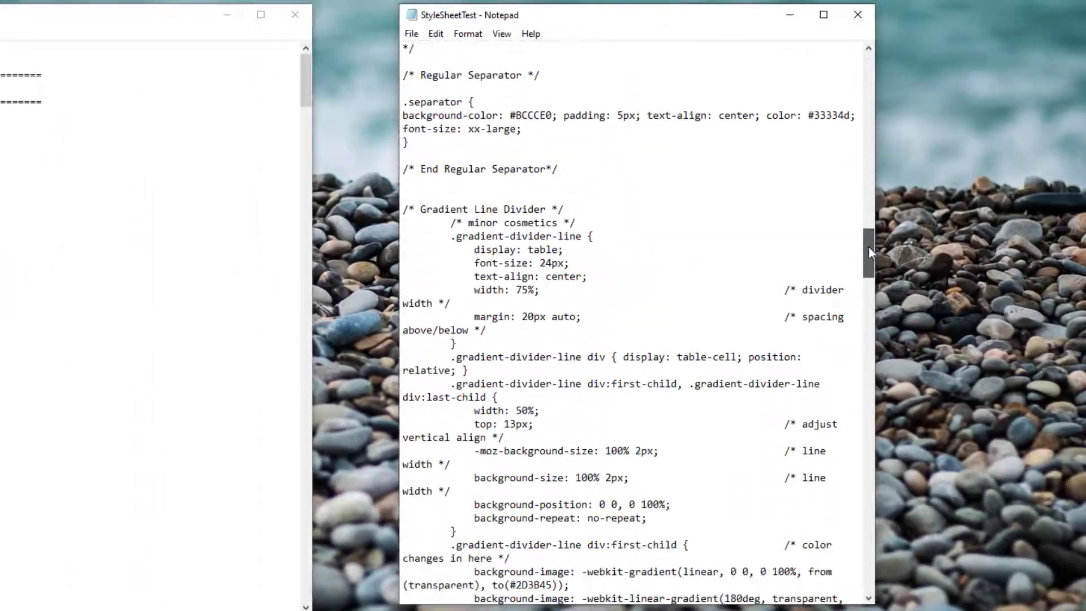
{"action": "scroll", "scroll_direction": "down", "scroll_amount": 3}
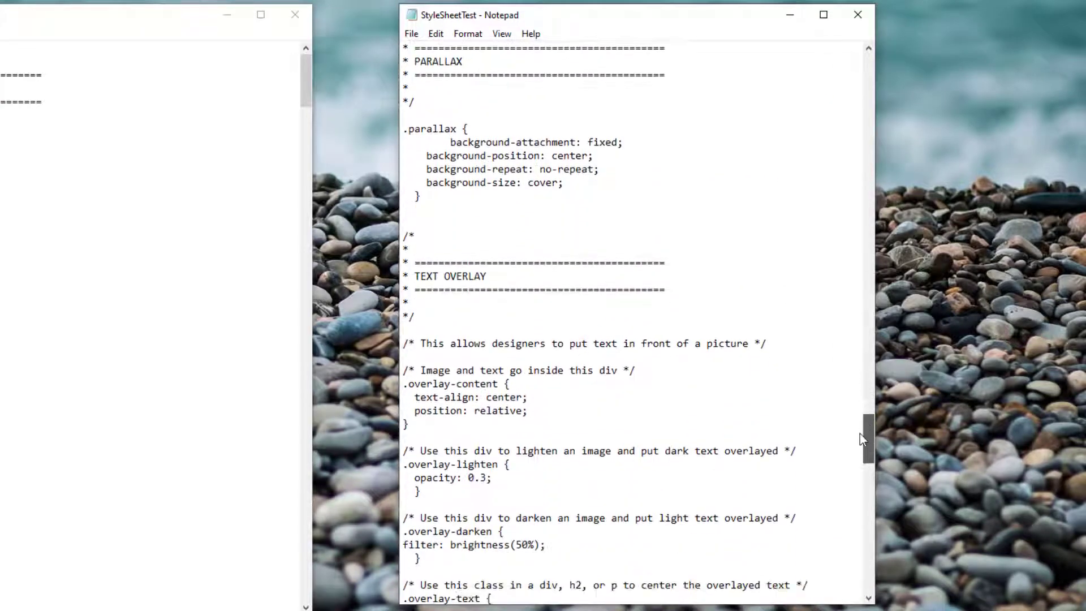
{"action": "scroll", "scroll_direction": "down", "scroll_amount": 3}
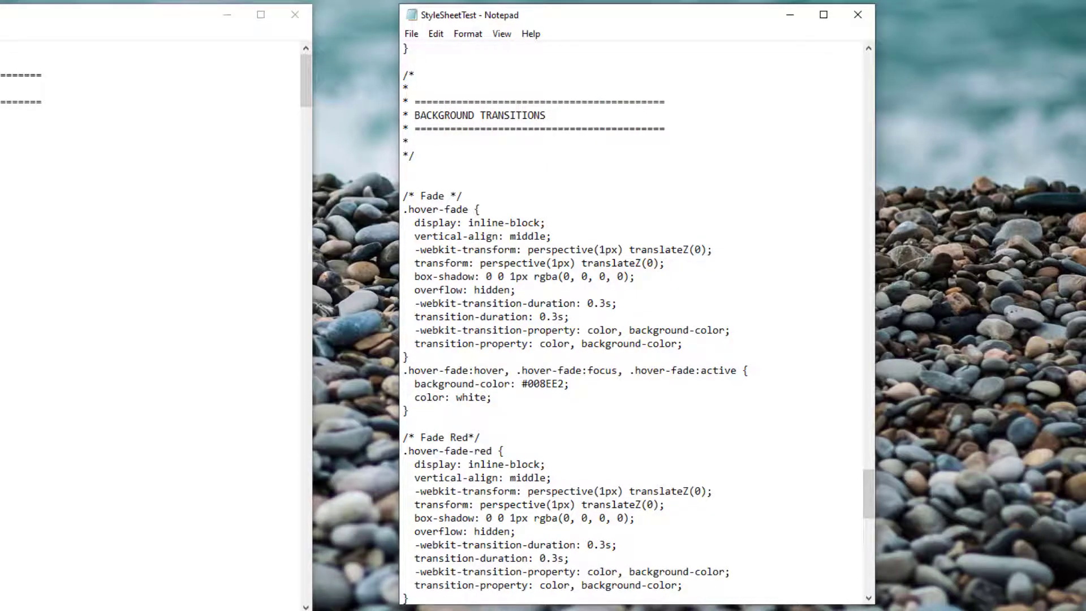
{"action": "scroll", "scroll_direction": "down", "scroll_amount": 3}
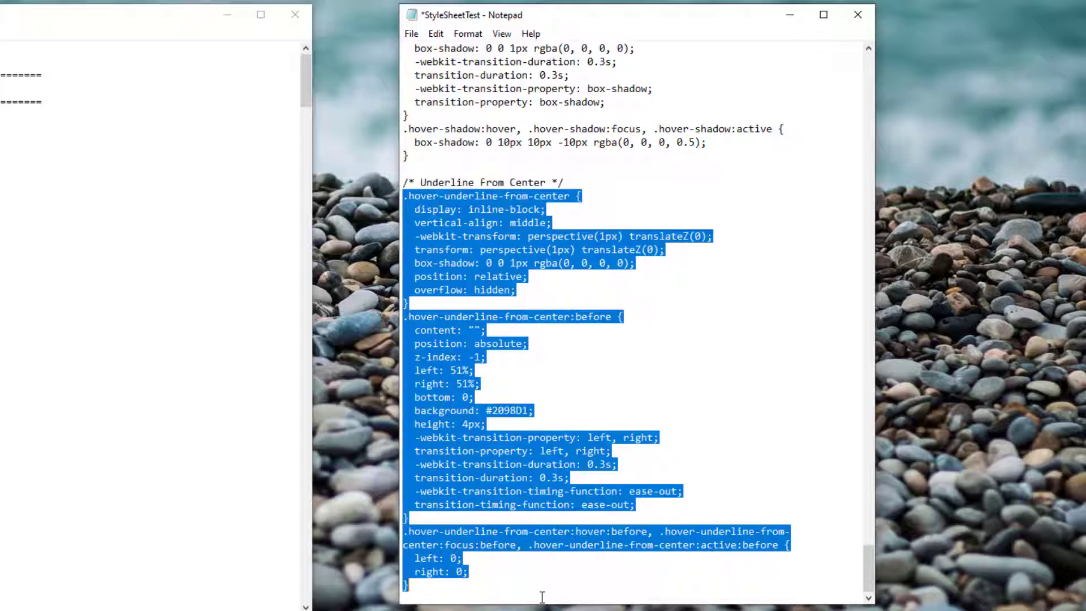
Save StyleSheetTest with the new hover-underline-from-center class and return to the Theme Editor
{"action": "left_click", "coordinate": [411, 32]}
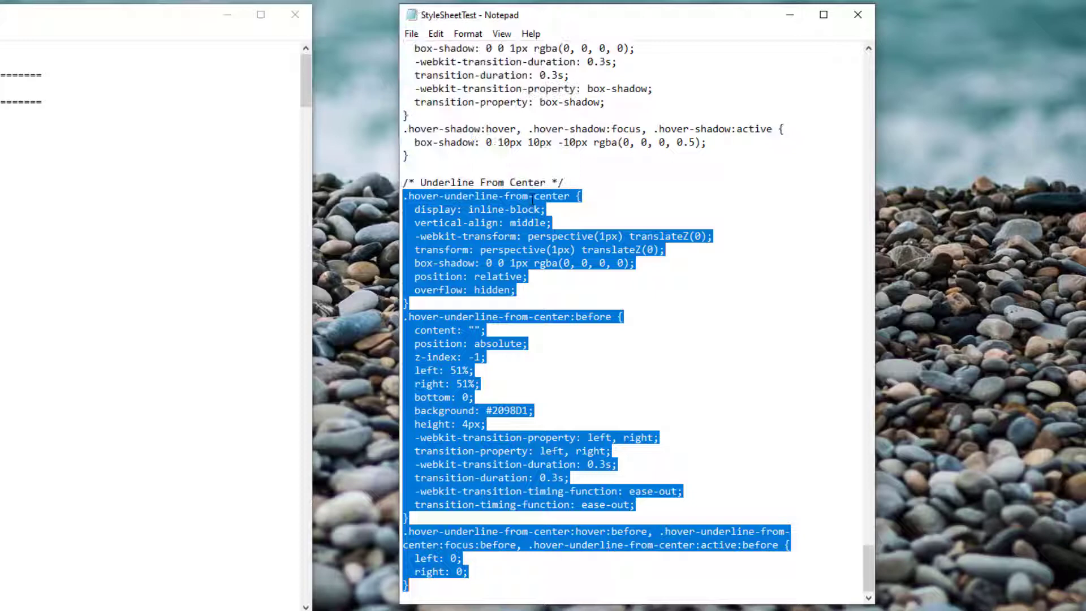
{"action": "double_click", "coordinate": [492, 196]}
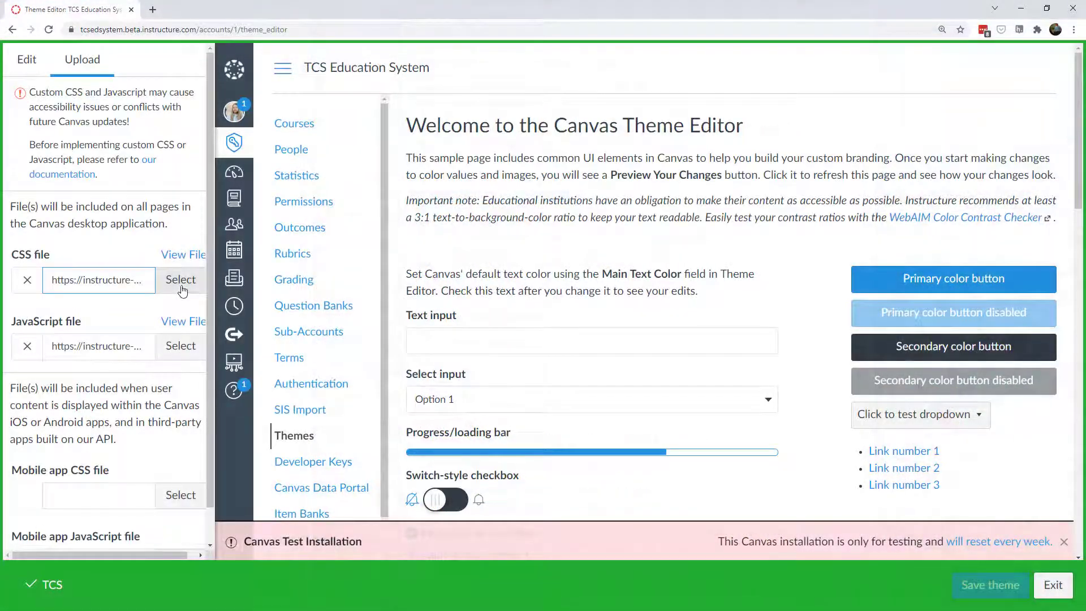
Attach StyleSheetTest.css as the theme's CSS file and preview the changes
{"action": "left_click", "coordinate": [180, 279]}
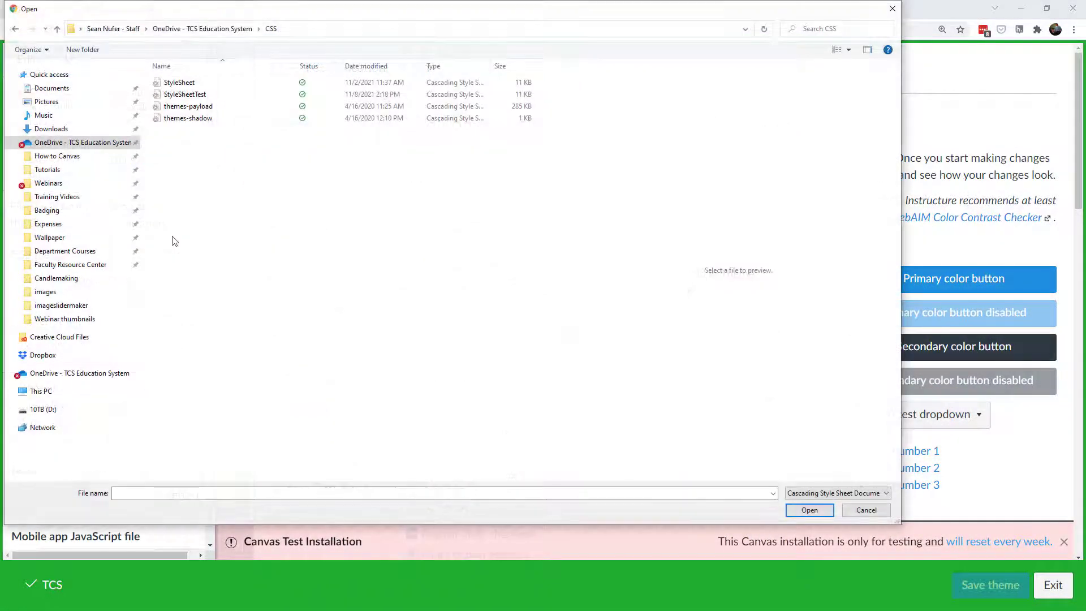
{"action": "left_click", "coordinate": [184, 94]}
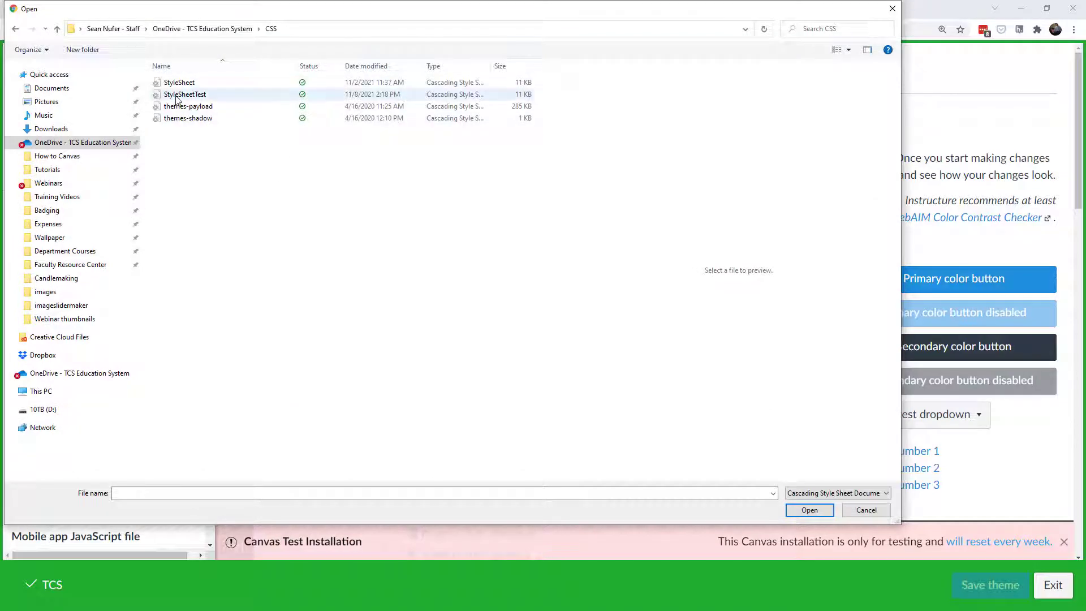
{"action": "left_click", "coordinate": [184, 94]}
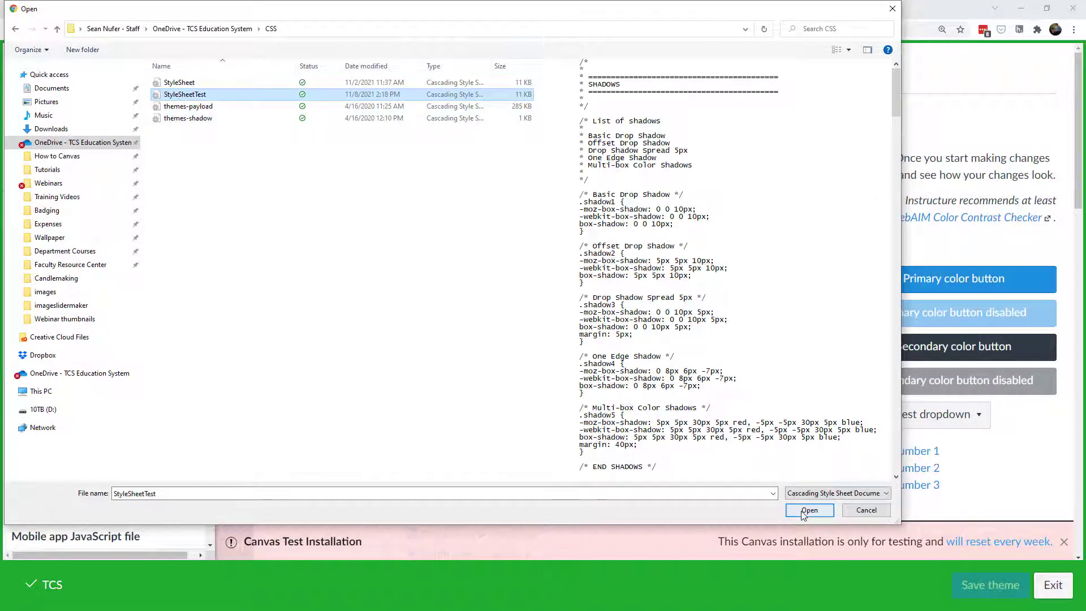
{"action": "left_click", "coordinate": [809, 510]}
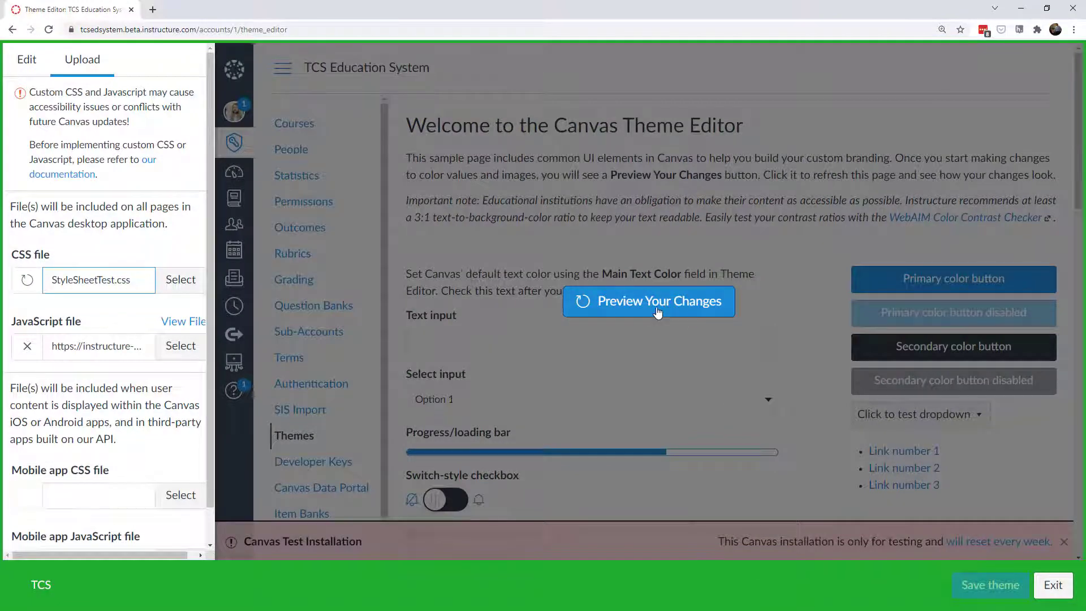
{"action": "left_click", "coordinate": [649, 301]}
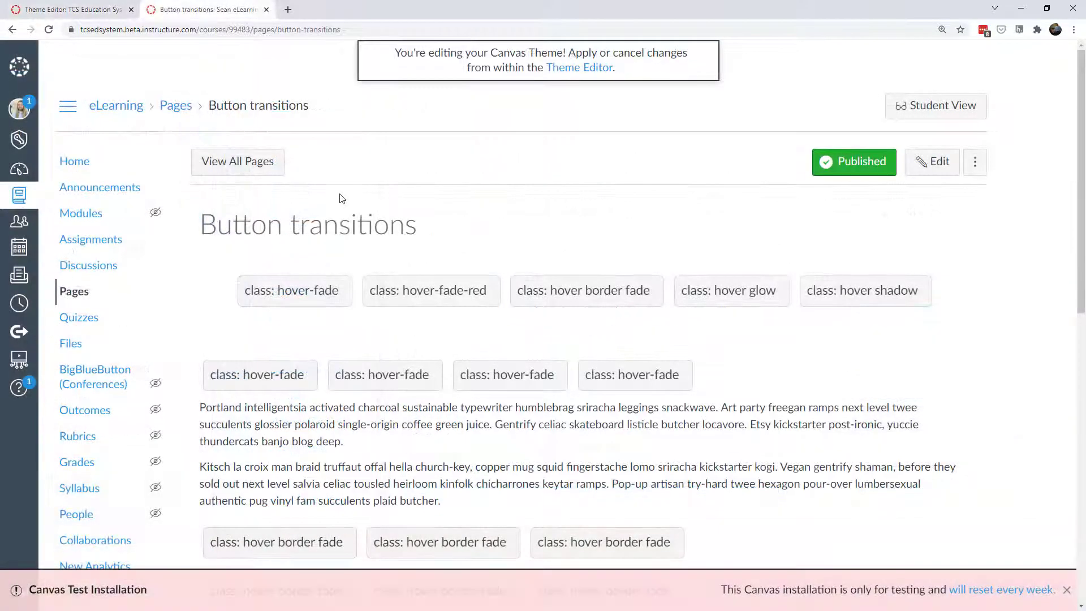
{"action": "mouse_move", "coordinate": [27, 587]}
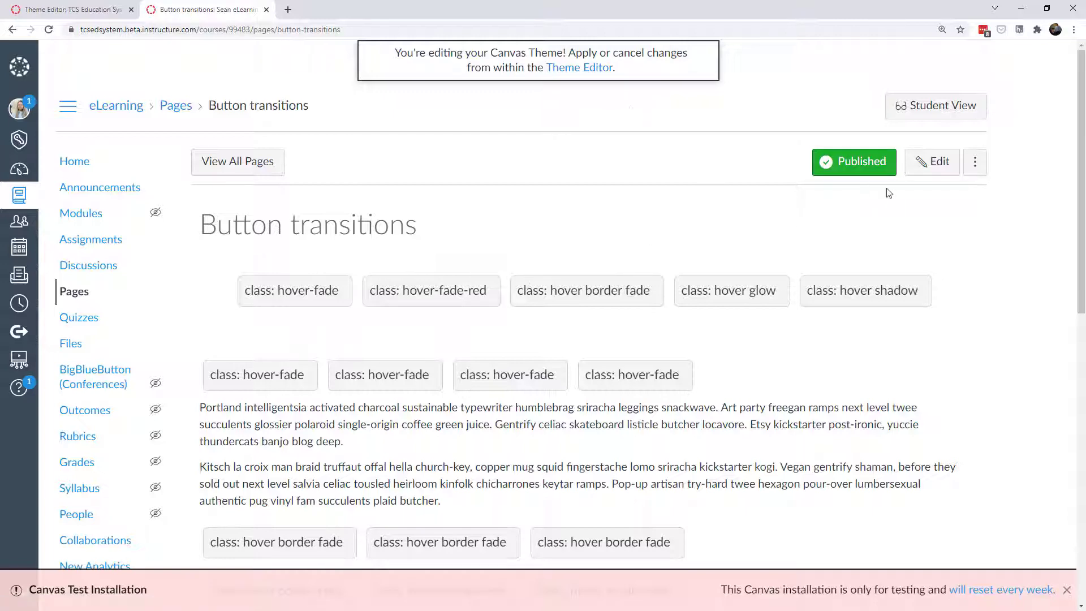
Edit the Button transitions page to add the hover-underline-from-center link and save it
{"action": "left_click", "coordinate": [931, 162]}
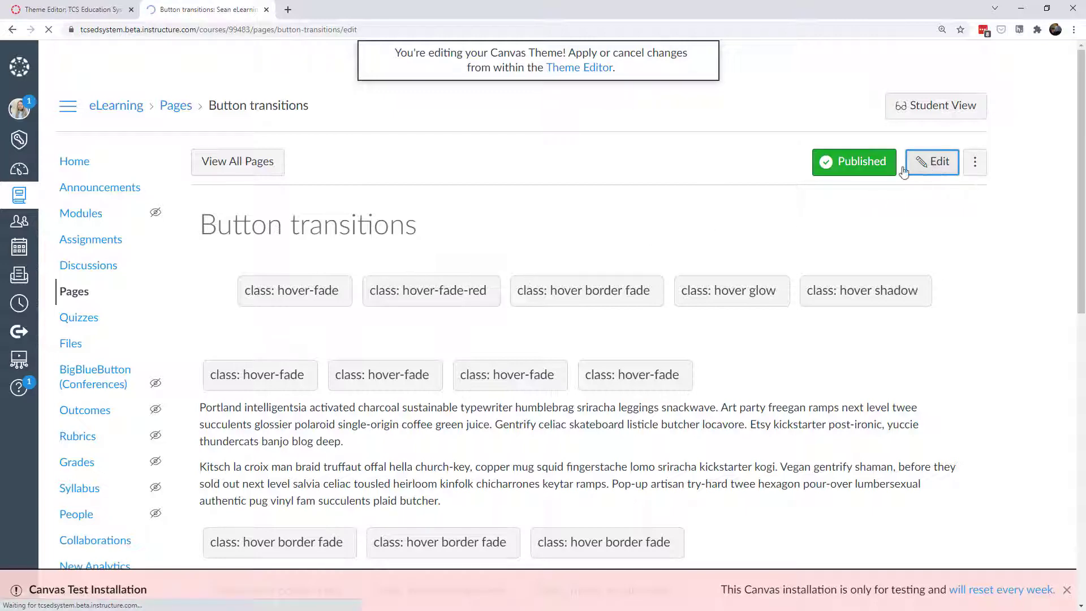
{"action": "left_click", "coordinate": [930, 162]}
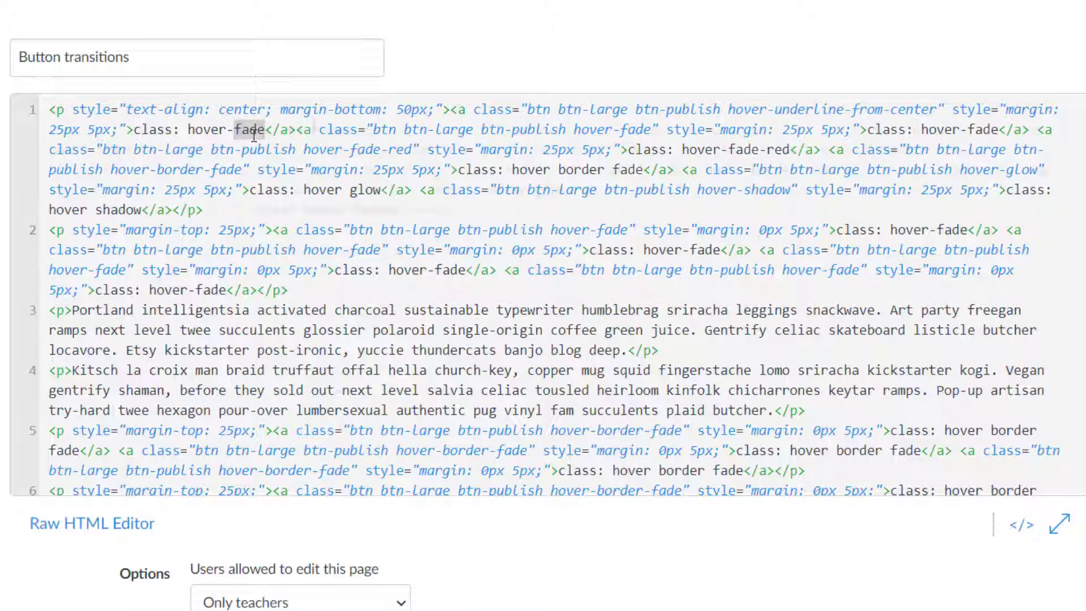
{"action": "scroll", "scroll_direction": "down", "scroll_amount": 3}
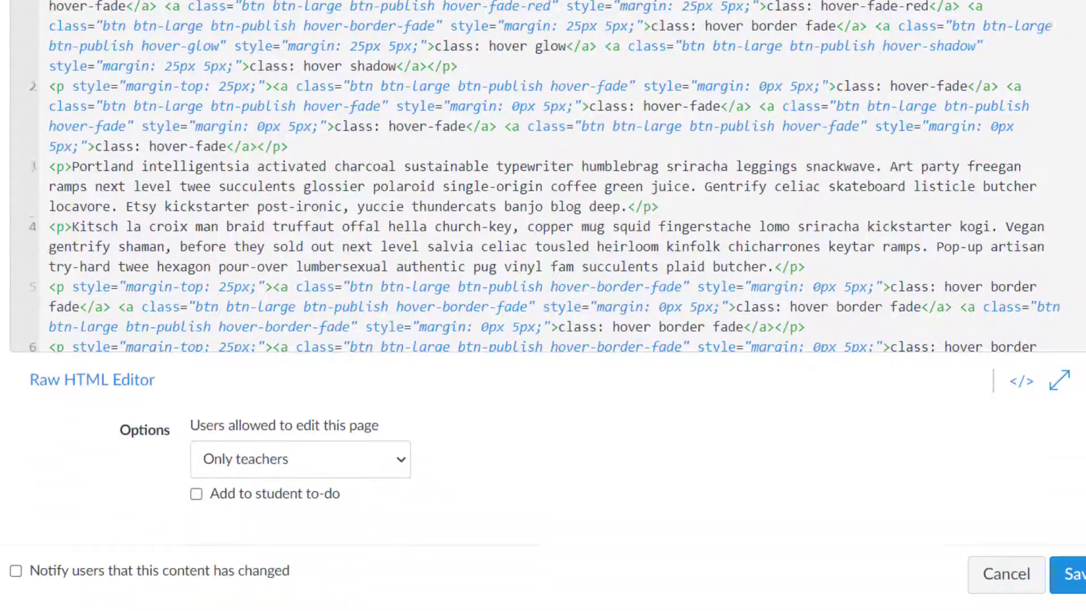
{"action": "left_click", "coordinate": [1074, 573]}
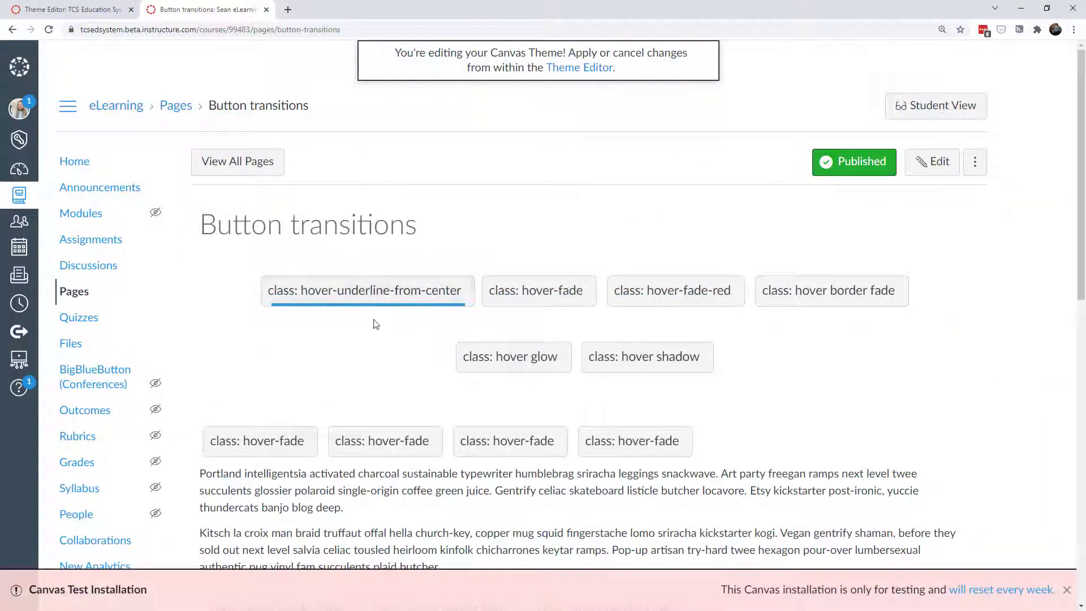
{"action": "mouse_move", "coordinate": [260, 439]}
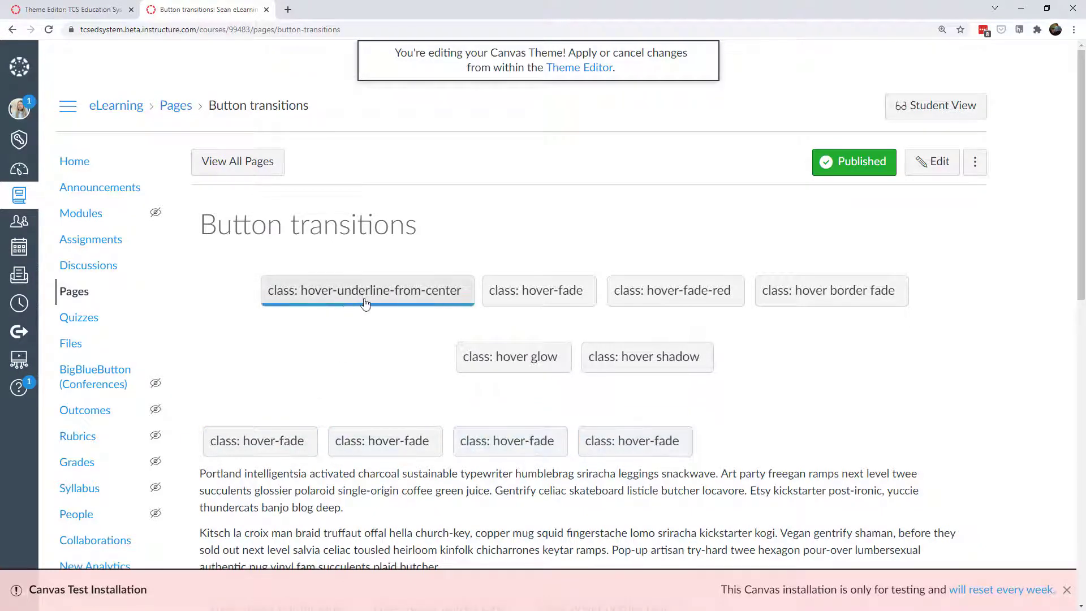
Test the hover-underline-from-center button on the page, then return to the Theme Editor
{"action": "left_click", "coordinate": [931, 162]}
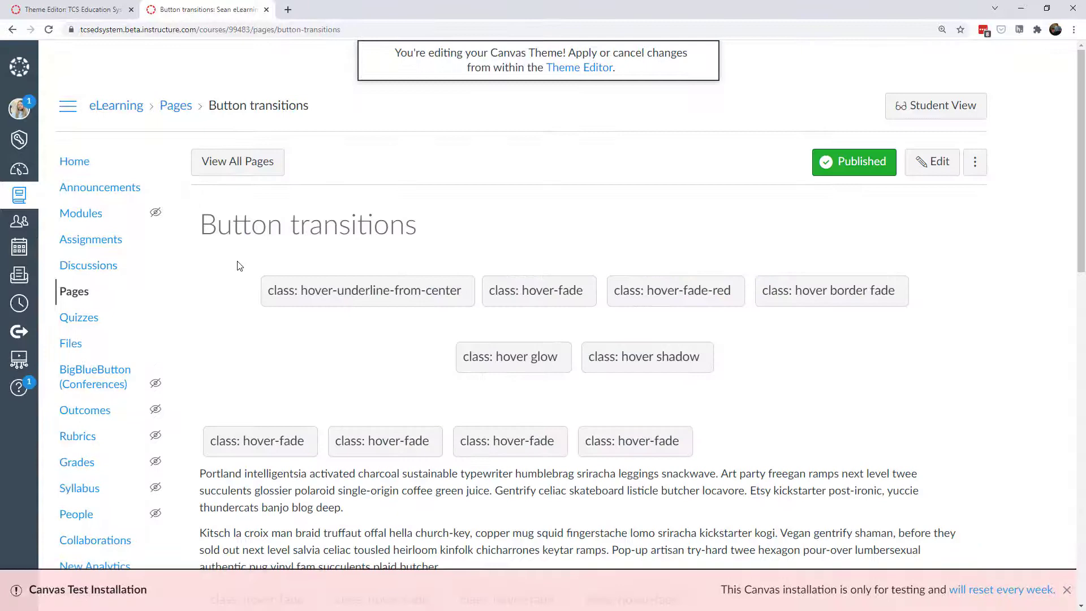
{"action": "scroll", "scroll_direction": "down", "scroll_amount": 3}
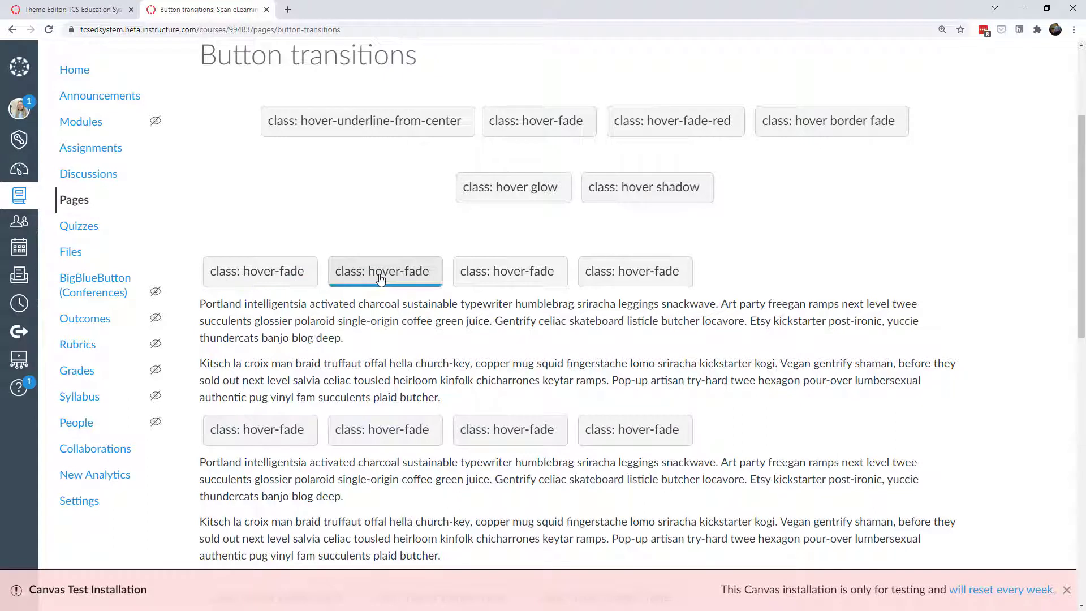
{"action": "mouse_move", "coordinate": [510, 277]}
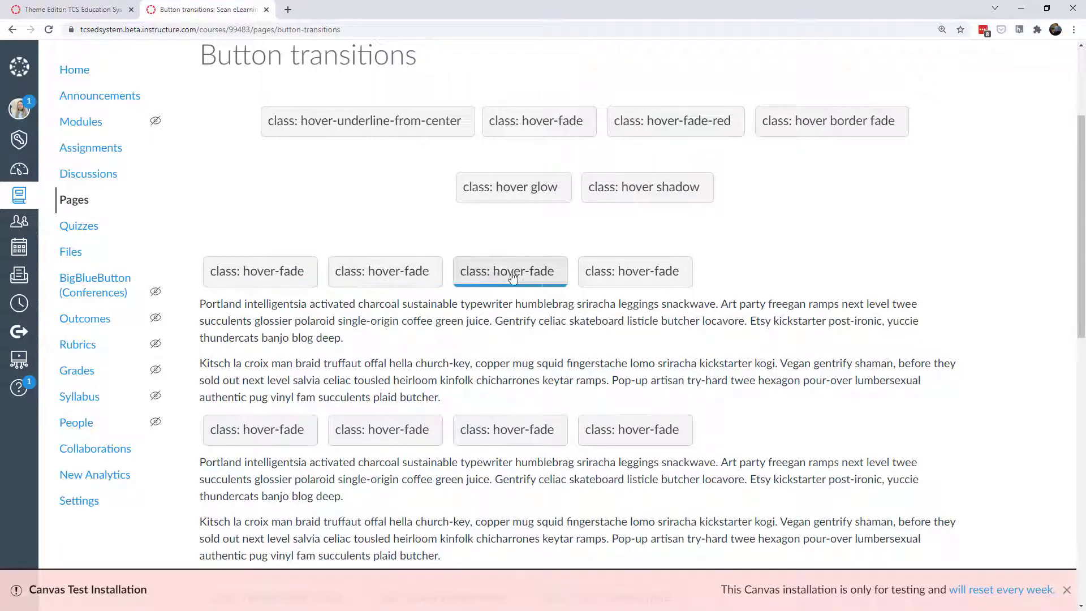
{"action": "mouse_move", "coordinate": [384, 270]}
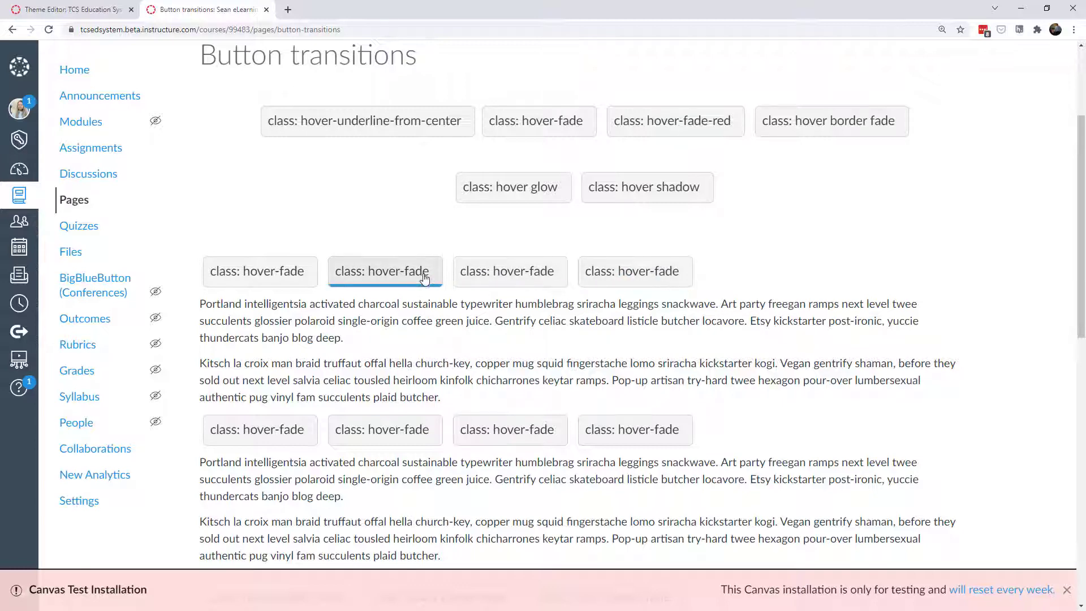
{"action": "left_click", "coordinate": [66, 9]}
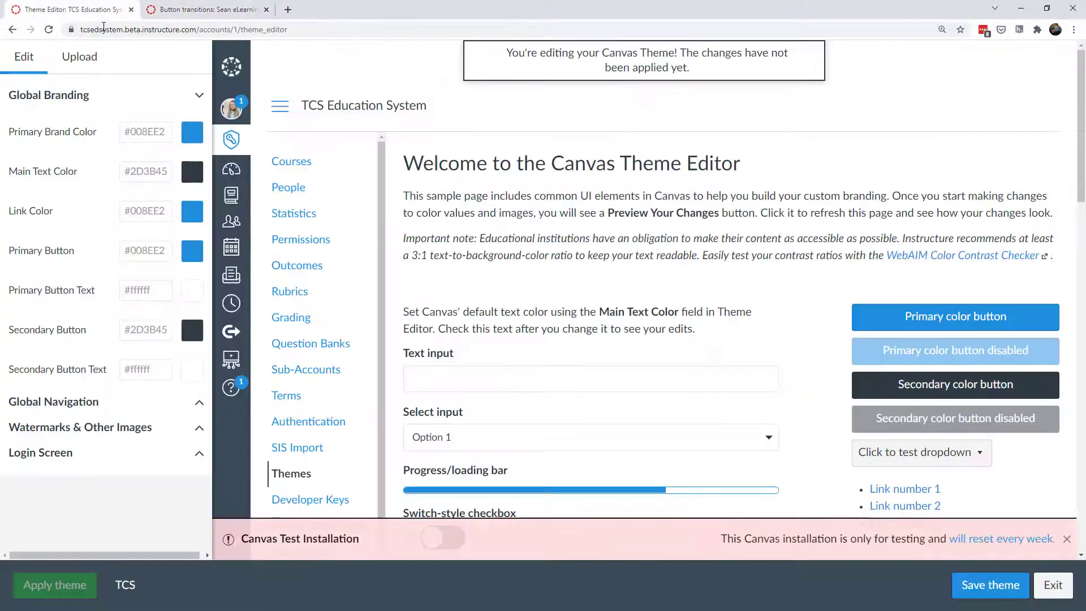
Apply the edited TCS theme from the Theme Editor
{"action": "left_click", "coordinate": [989, 584]}
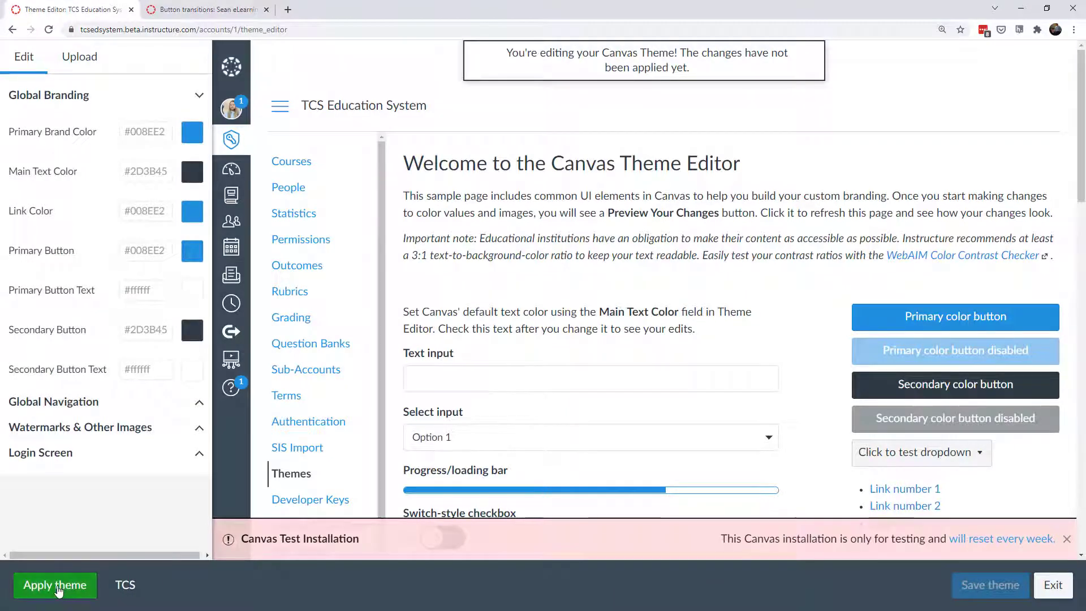
{"action": "left_click", "coordinate": [54, 585]}
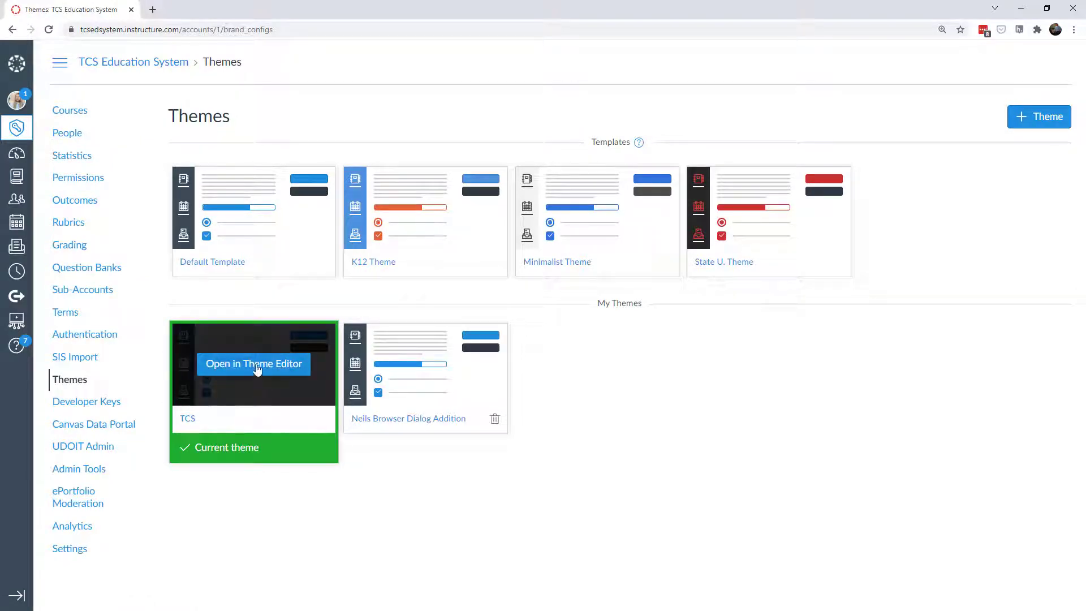
Load the StyleSheet CSS file into the TCS theme and preview the underline-from-center buttons
{"action": "left_click", "coordinate": [253, 363]}
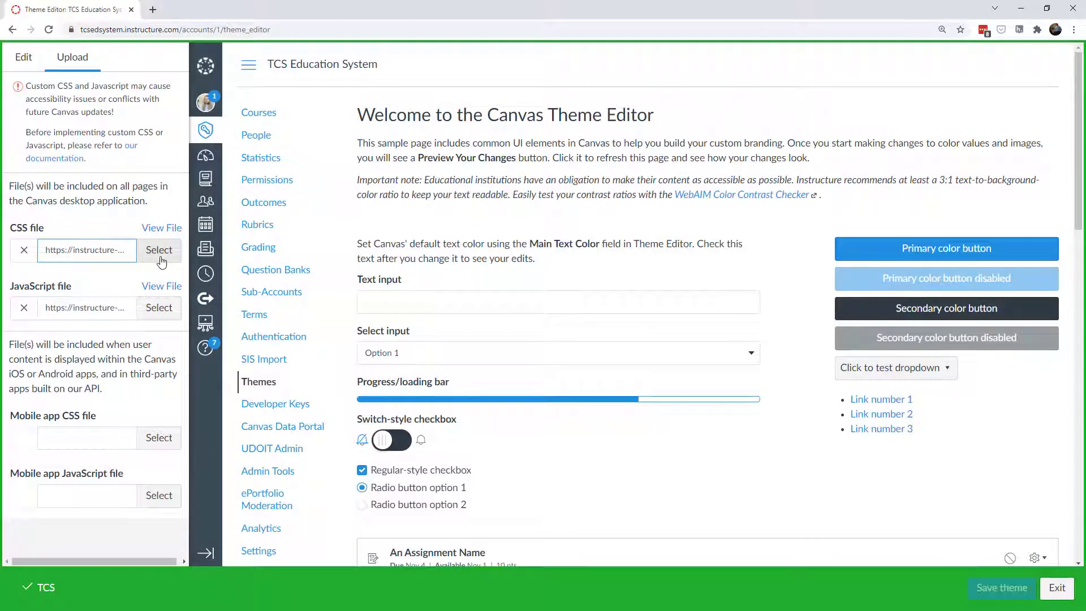
{"action": "left_click", "coordinate": [158, 249]}
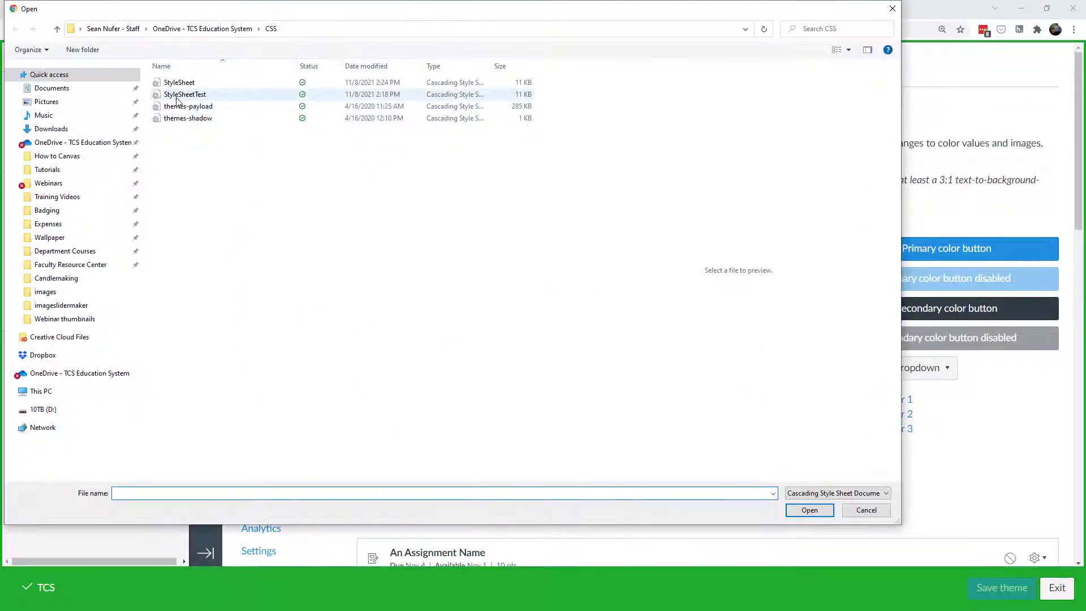
{"action": "left_click", "coordinate": [179, 82]}
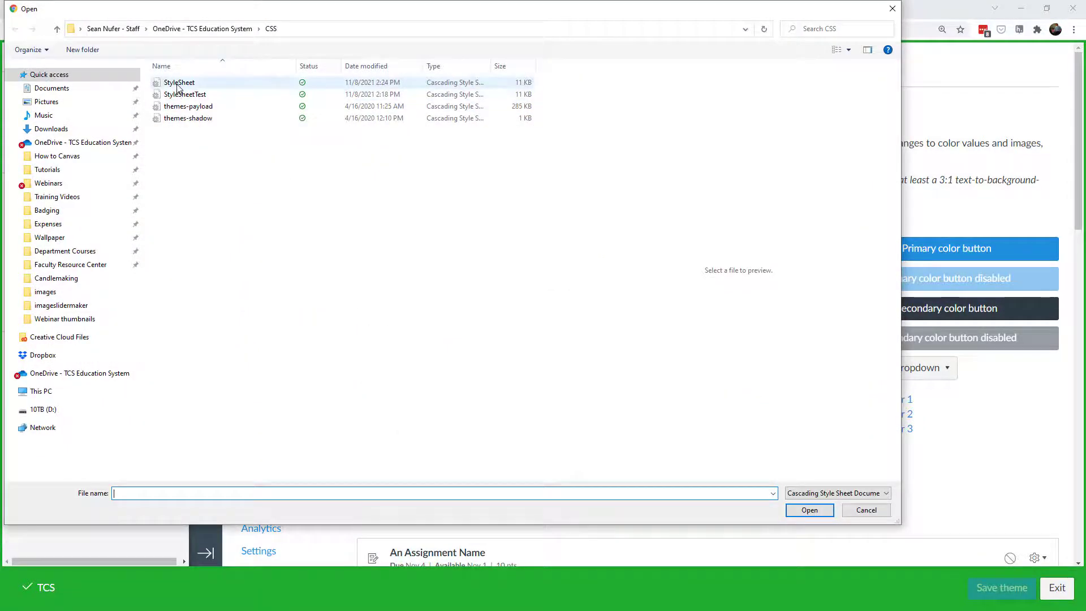
{"action": "left_click", "coordinate": [180, 83]}
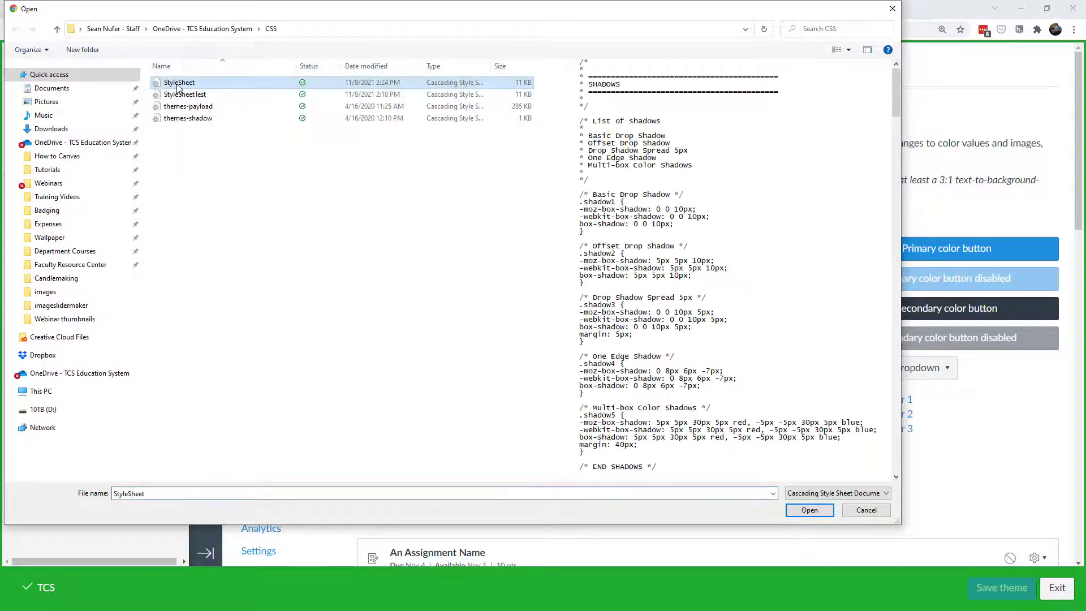
{"action": "left_click", "coordinate": [807, 510]}
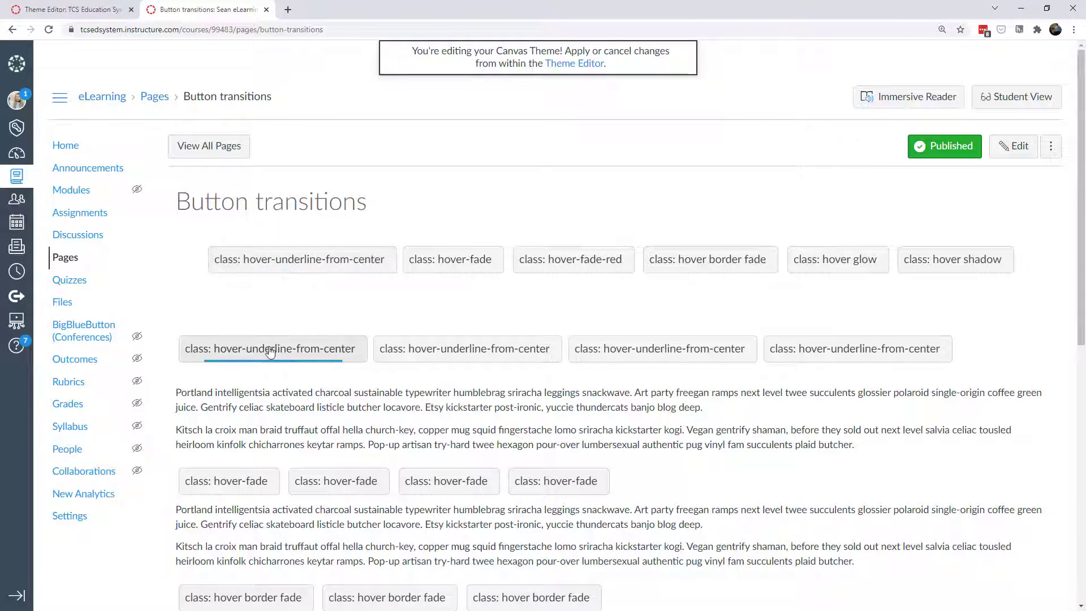
{"action": "mouse_move", "coordinate": [858, 348]}
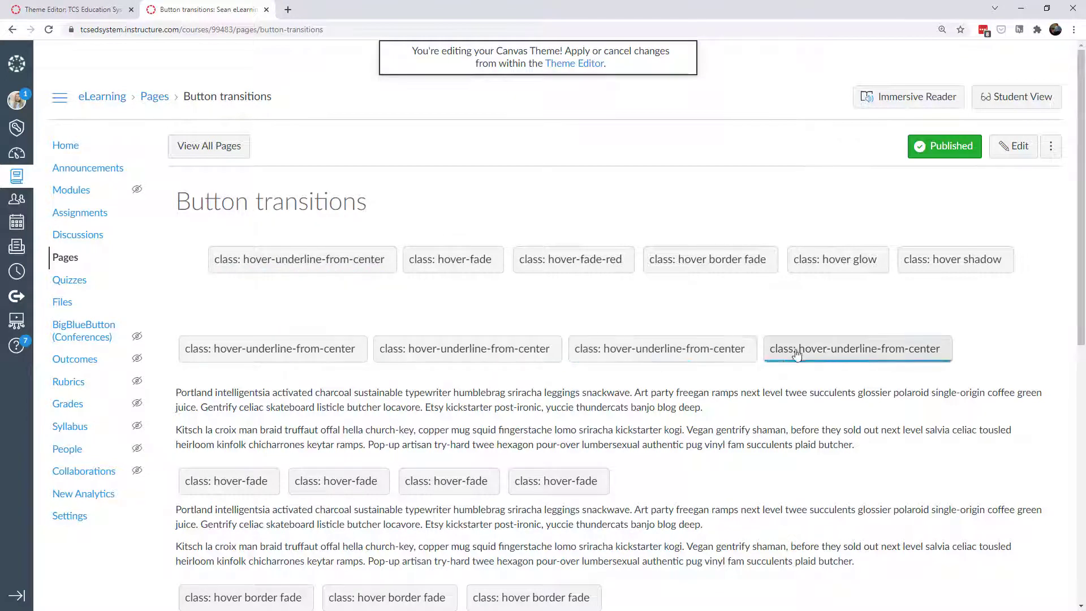
{"action": "left_click", "coordinate": [66, 10]}
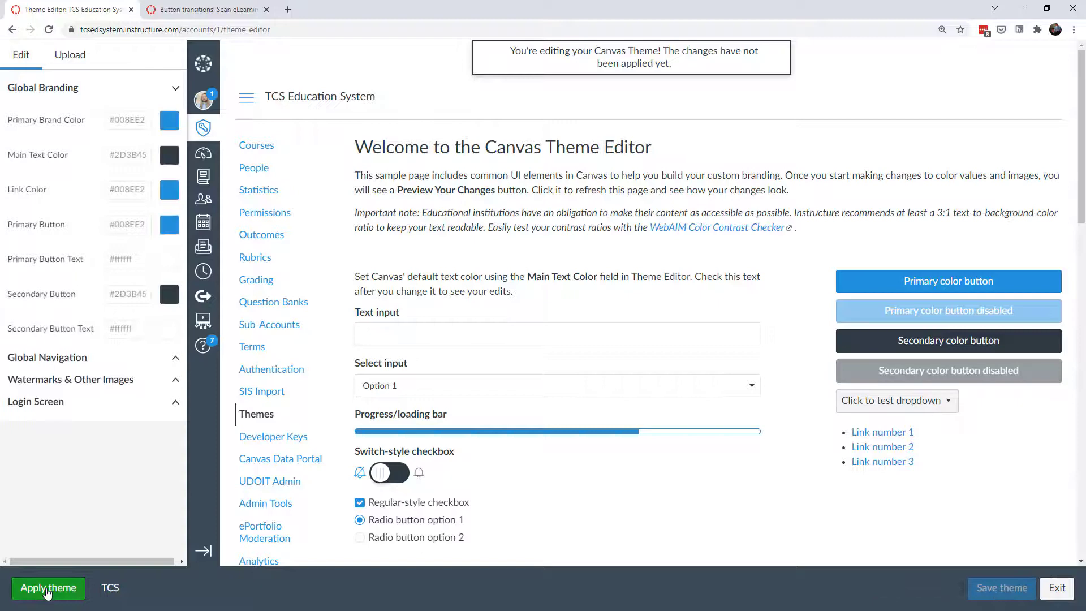
Apply the TCS theme site-wide and reopen its custom CSS and JavaScript settings
{"action": "left_click", "coordinate": [48, 588]}
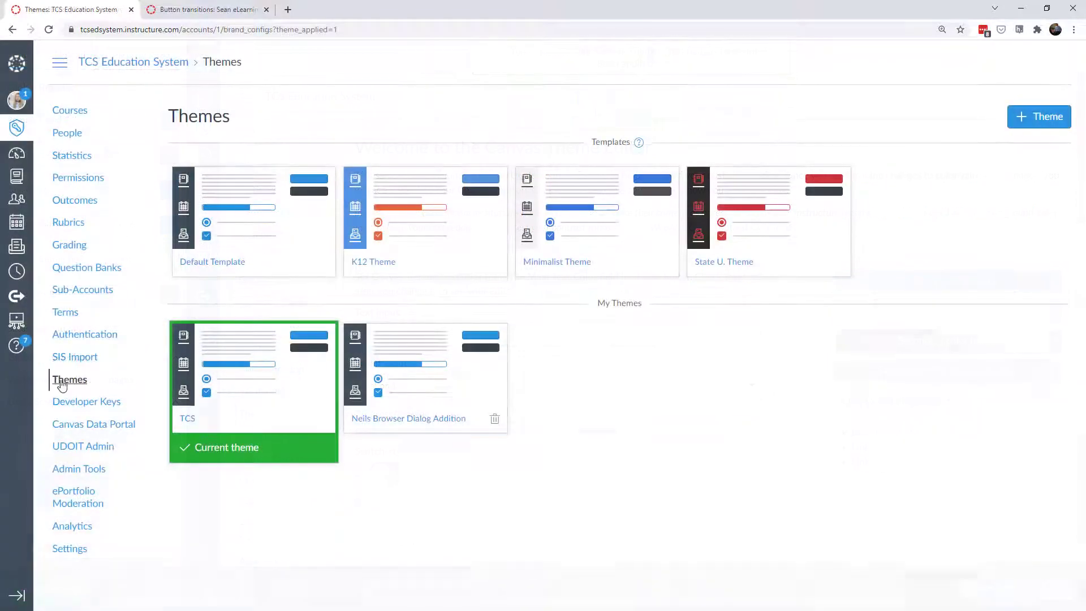
{"action": "left_click", "coordinate": [252, 363]}
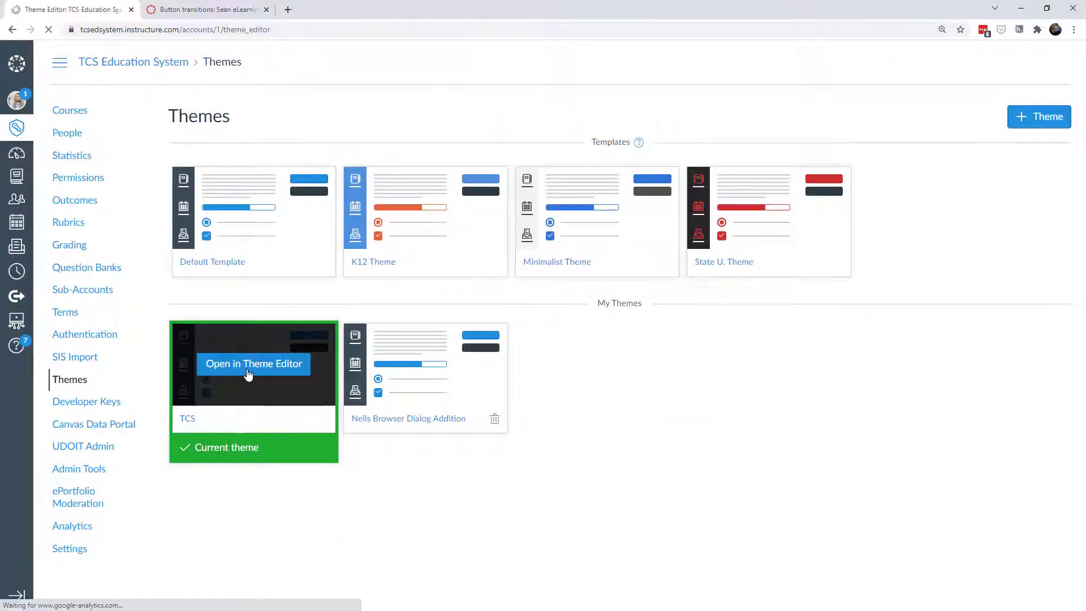
{"action": "left_click", "coordinate": [253, 363]}
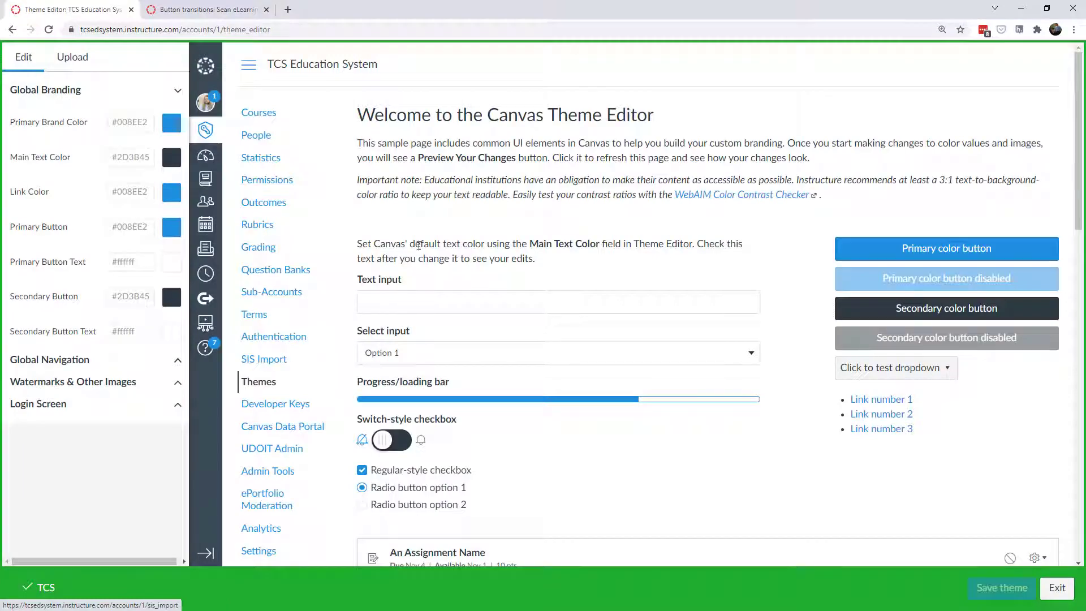
{"action": "left_click", "coordinate": [72, 57]}
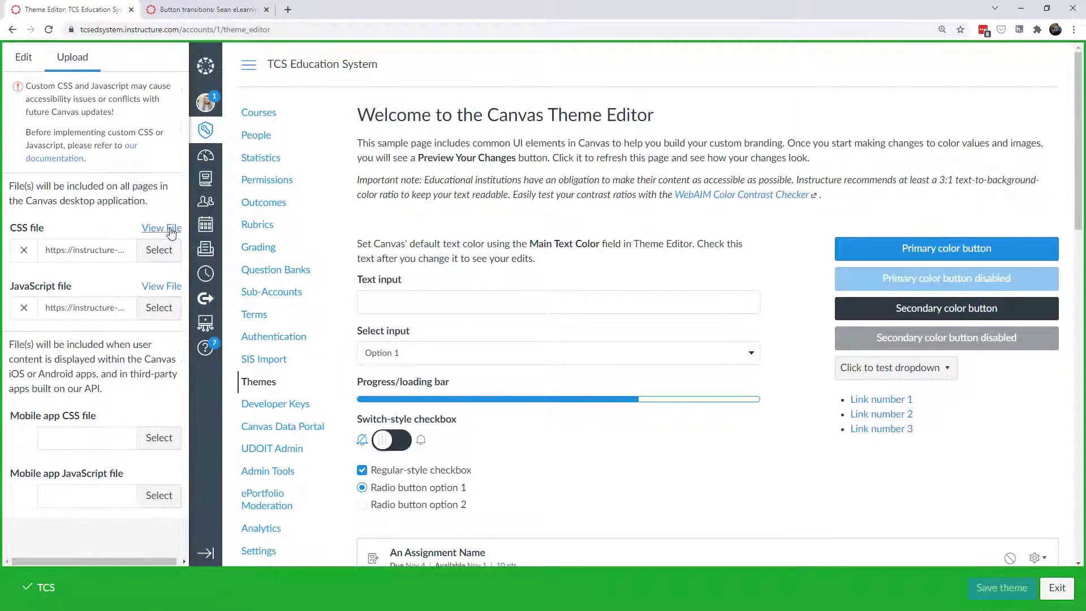
View the uploaded CSS with Underline From Center rules and the JavaScript file
{"action": "left_click", "coordinate": [162, 227]}
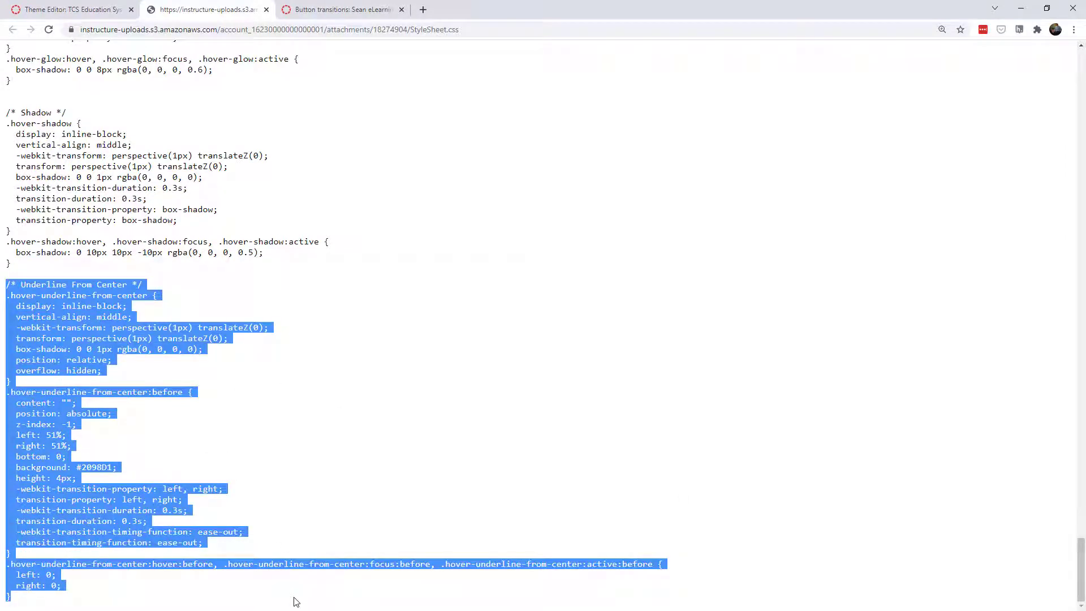
{"action": "left_click", "coordinate": [69, 10]}
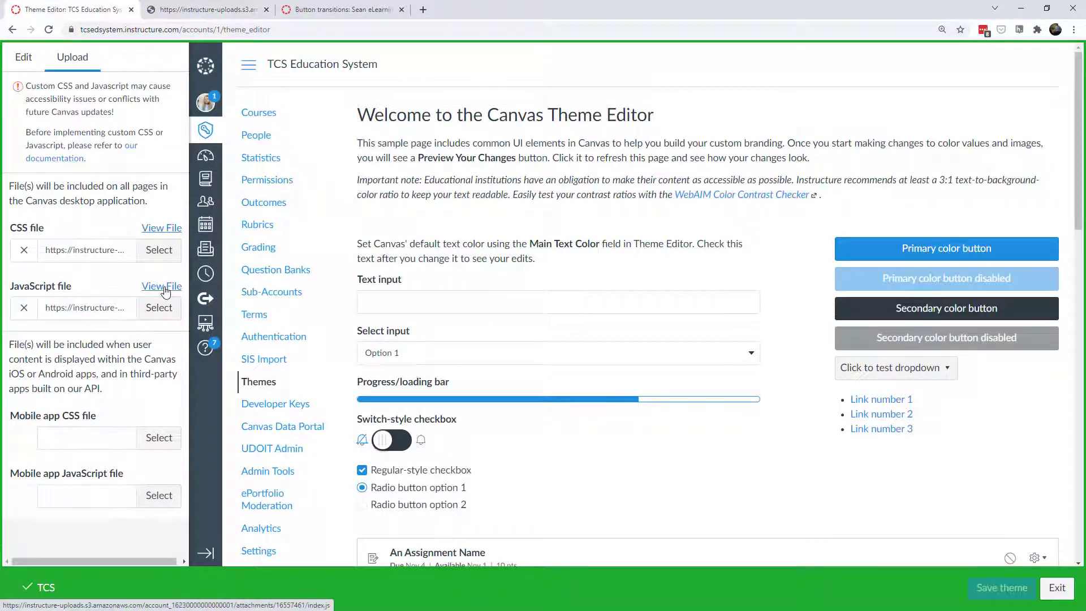
{"action": "left_click", "coordinate": [162, 286]}
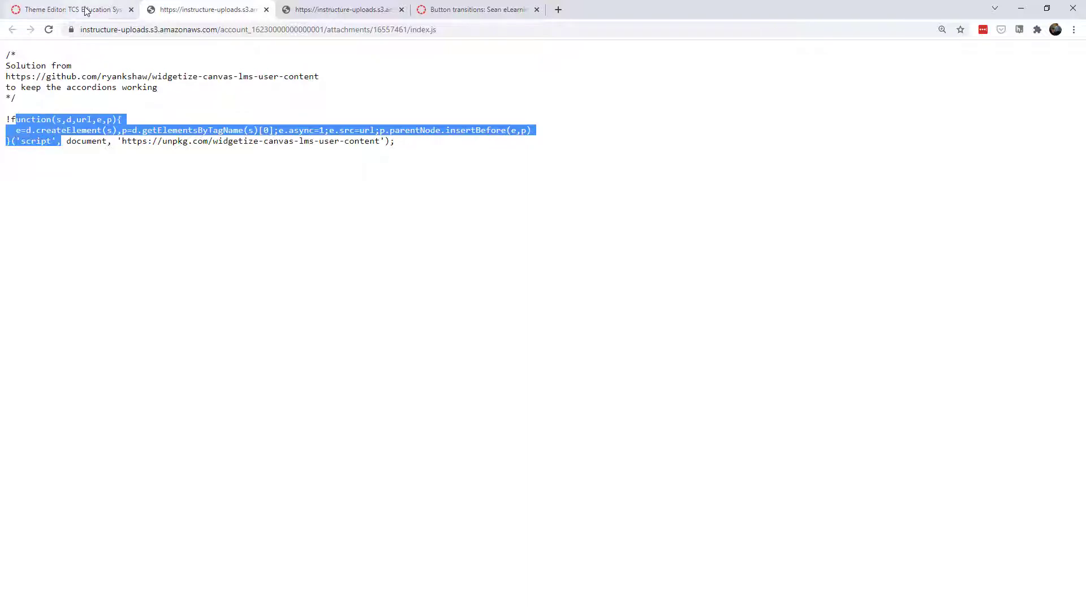
{"action": "left_click", "coordinate": [69, 9]}
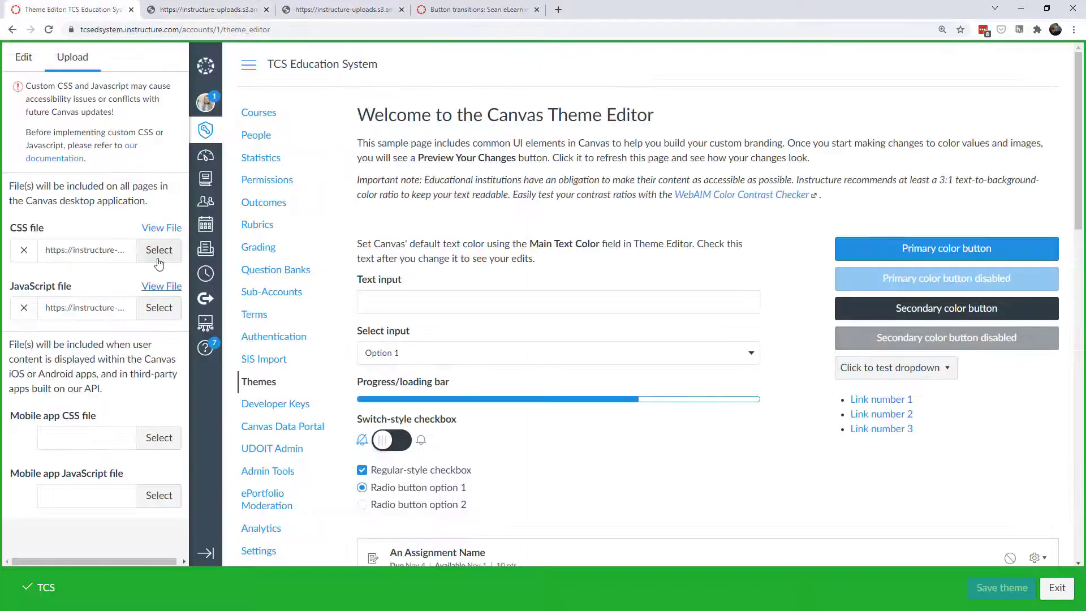
{"action": "mouse_move", "coordinate": [162, 286]}
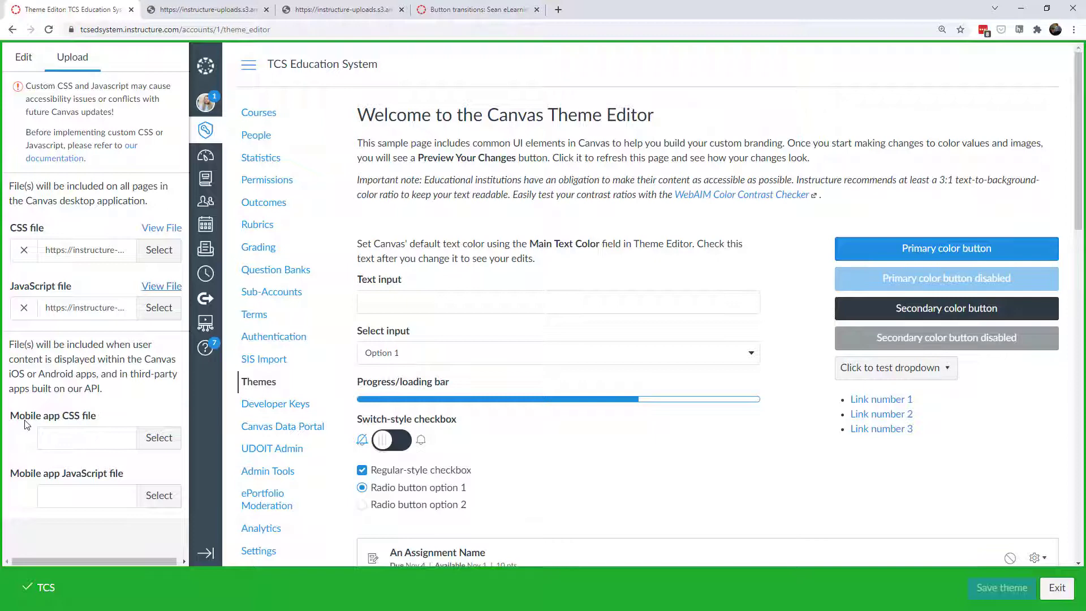
{"action": "mouse_move", "coordinate": [73, 483]}
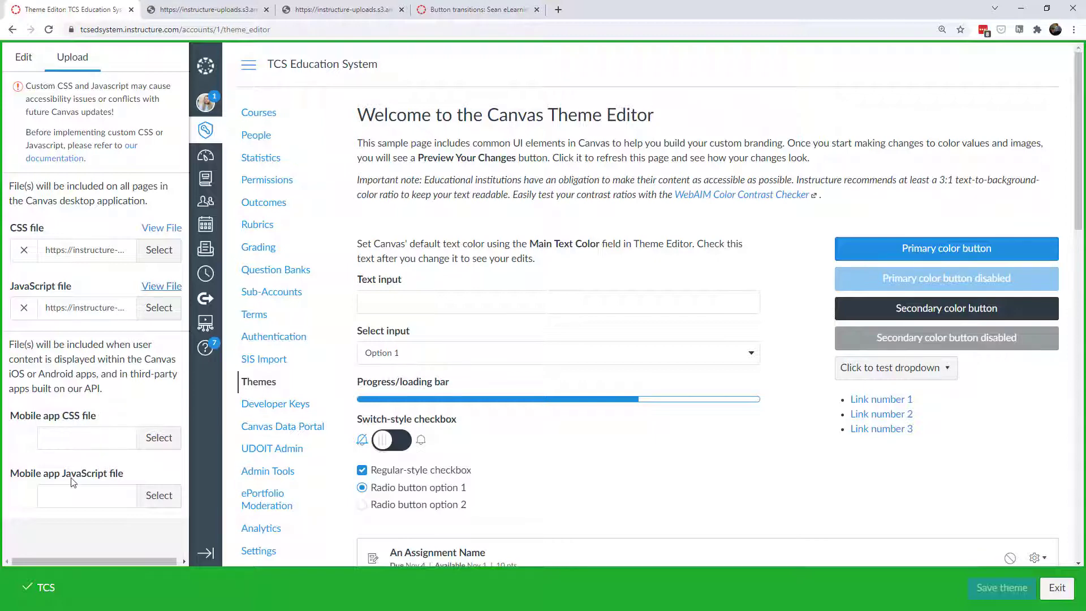
{"action": "mouse_move", "coordinate": [42, 471]}
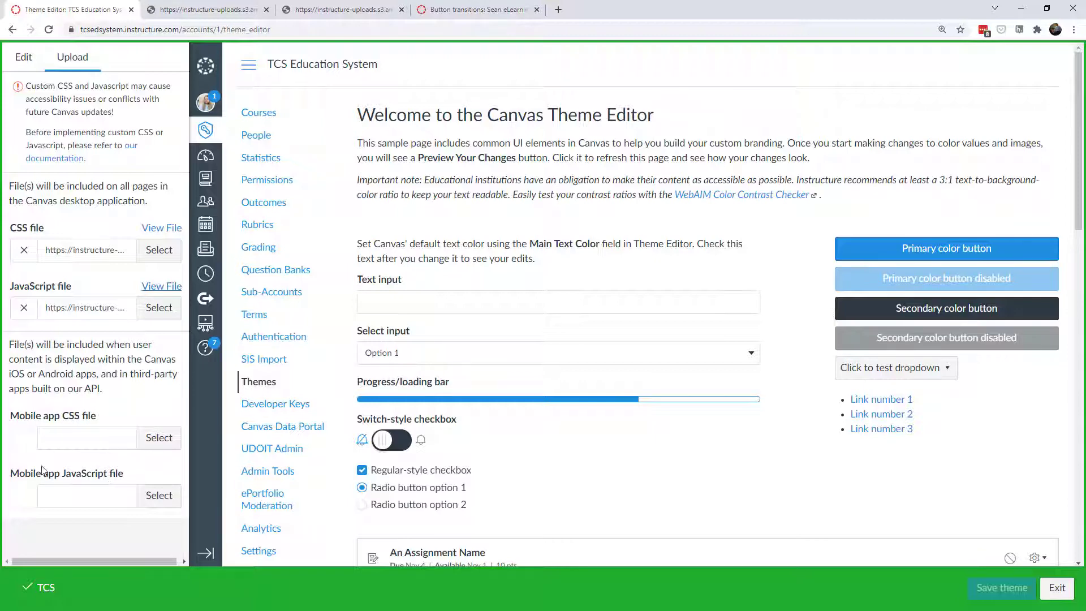